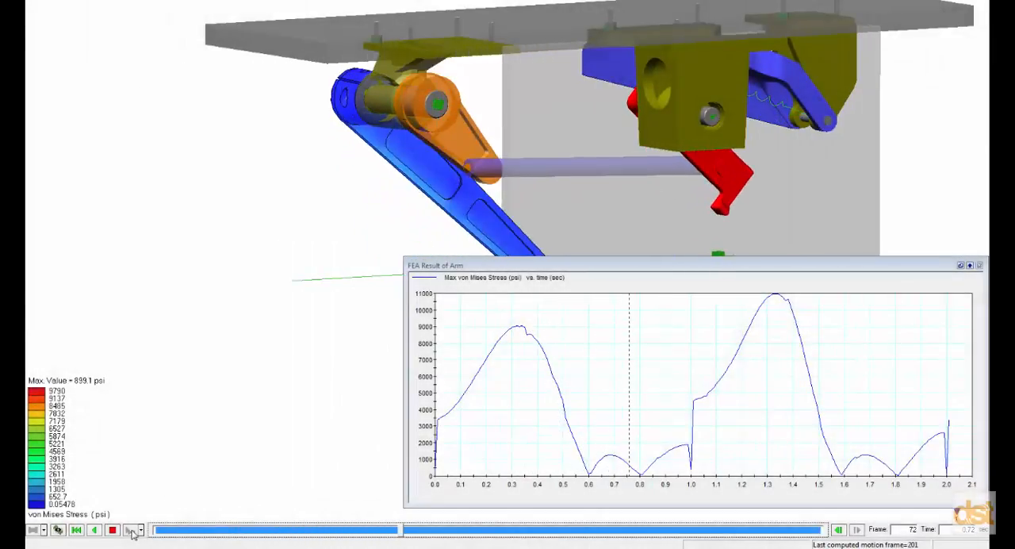
Step the solved door arm animation forward while the FEA meter plots von Mises stress.
left_click(838, 529)
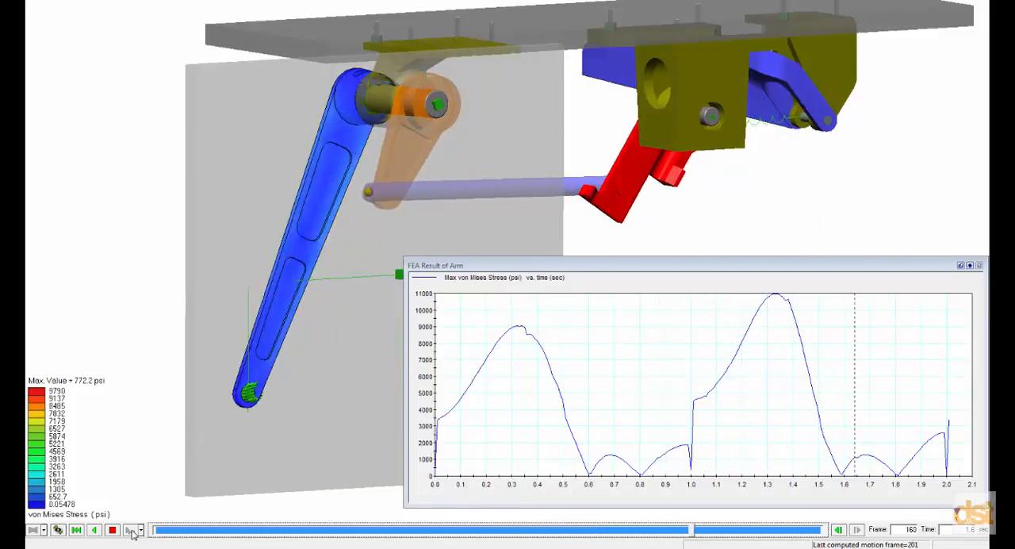
left_click(134, 530)
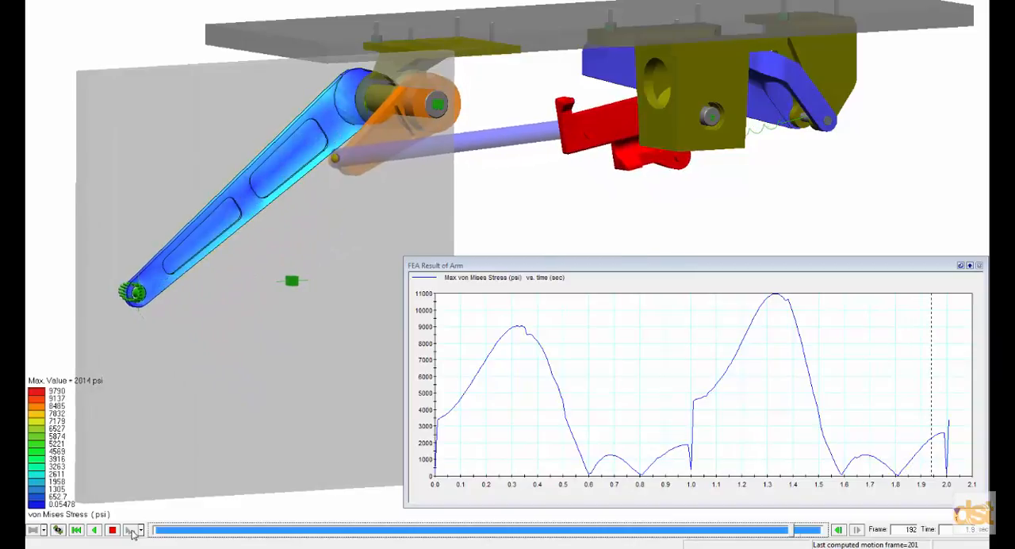
left_click(128, 530)
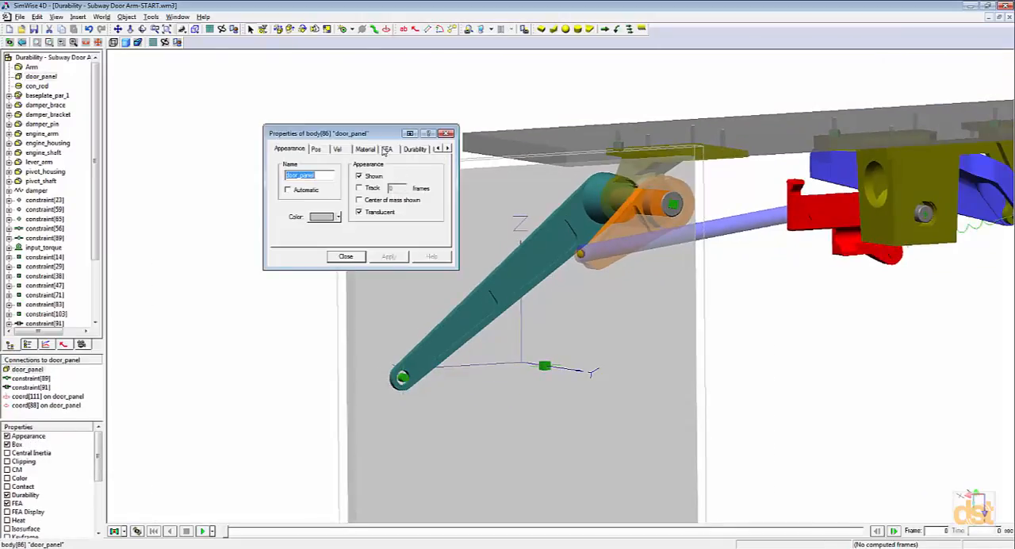
Enable friction on slot joint constraint[91] with a 0.4 translational coefficient.
left_click(365, 149)
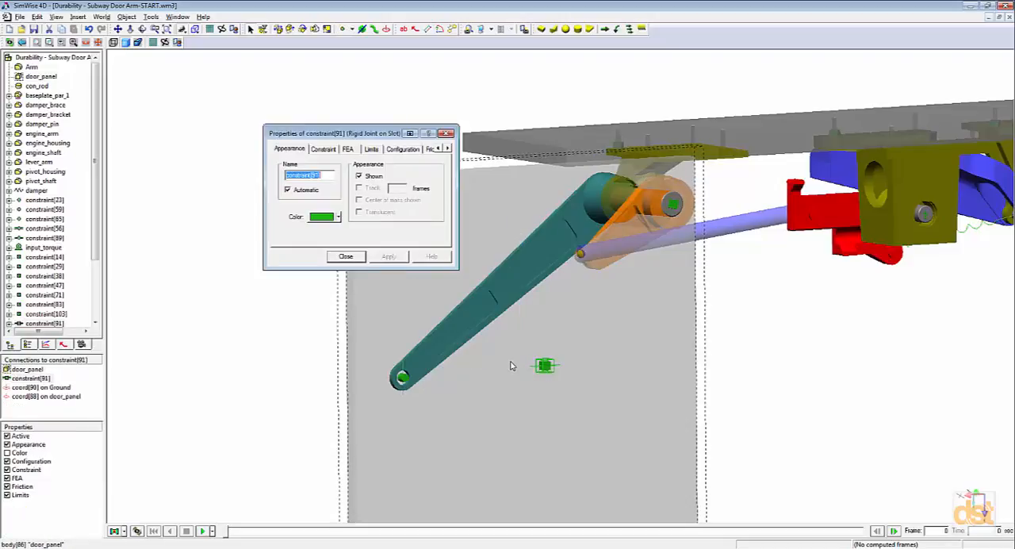
left_click(398, 149)
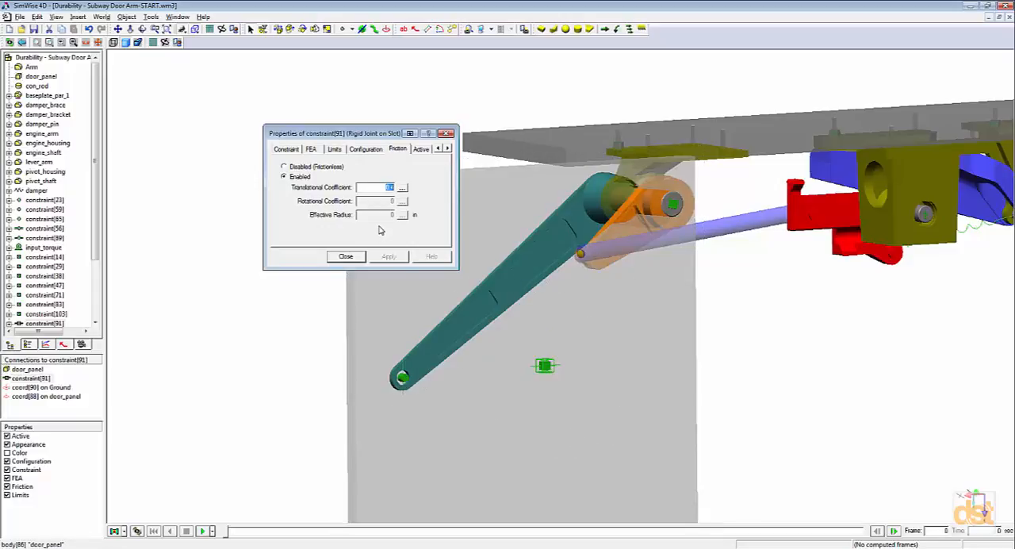
type("0.4")
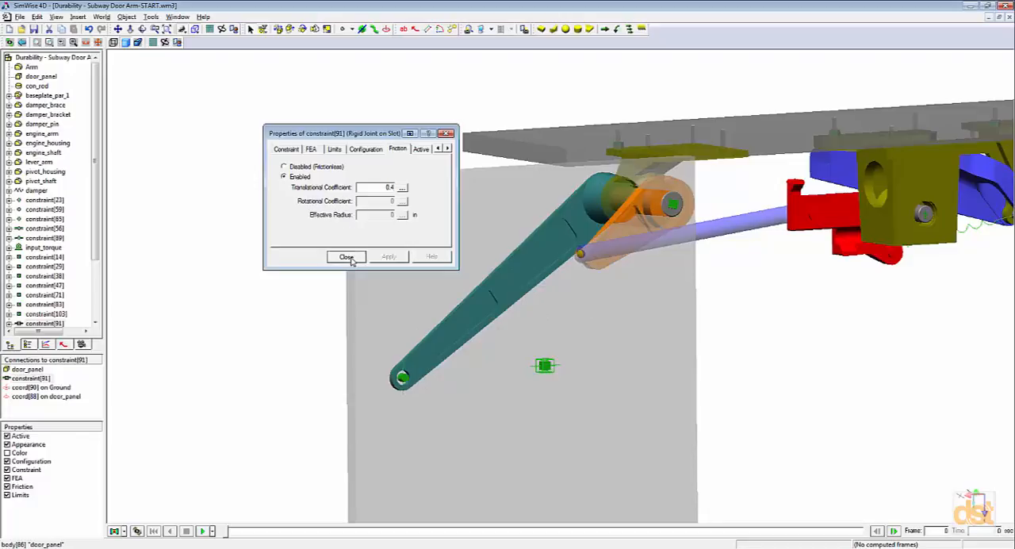
left_click(347, 257)
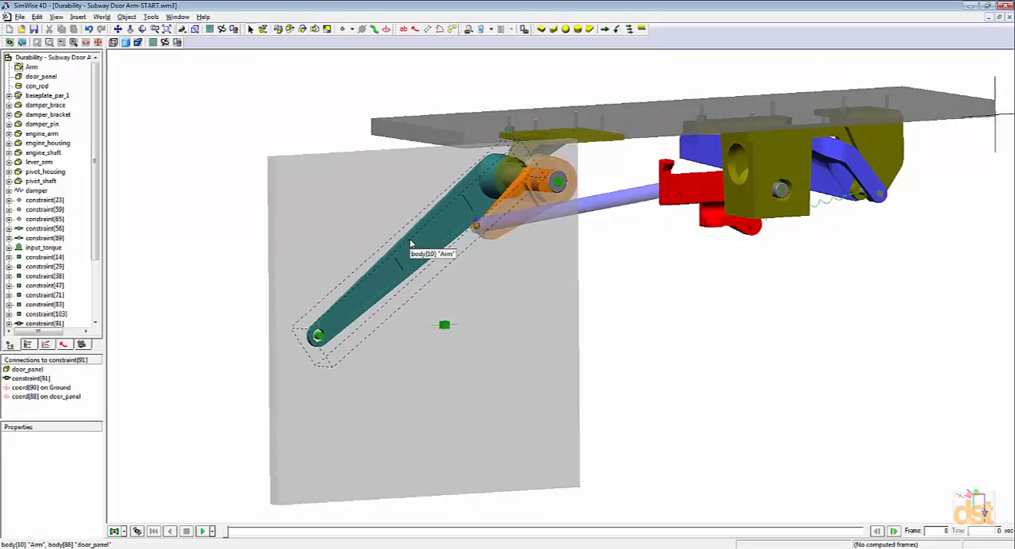
right_click(418, 238)
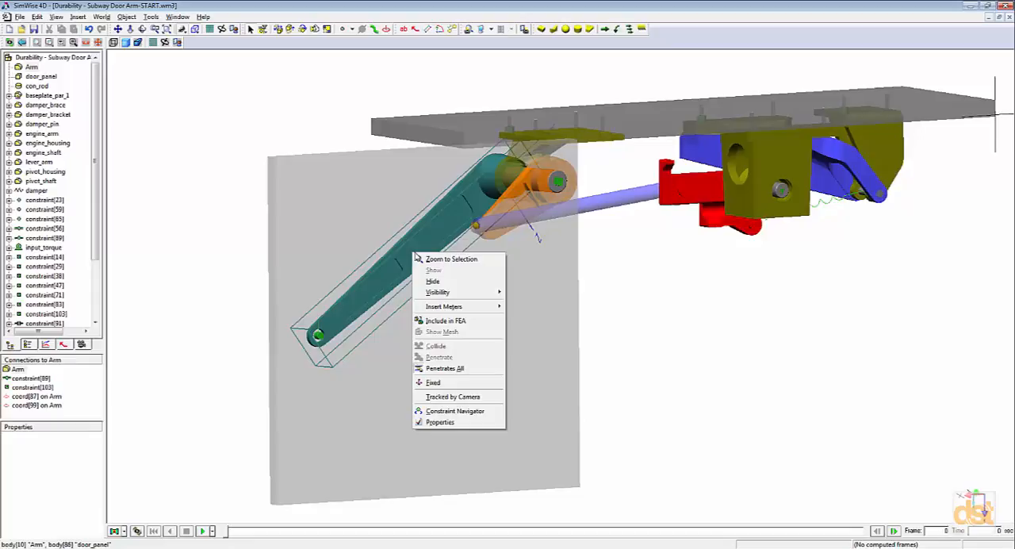
left_click(440, 422)
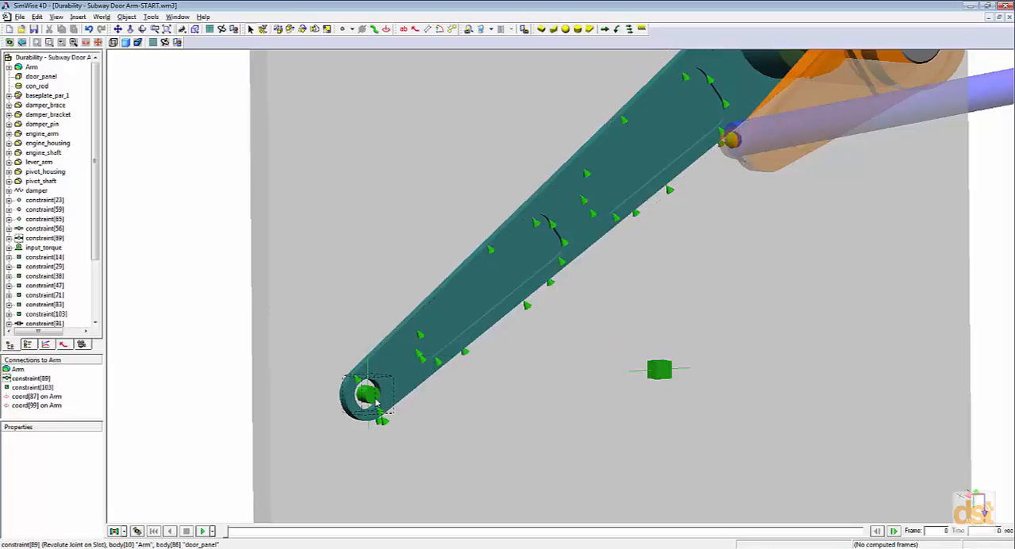
mouse_move(420, 337)
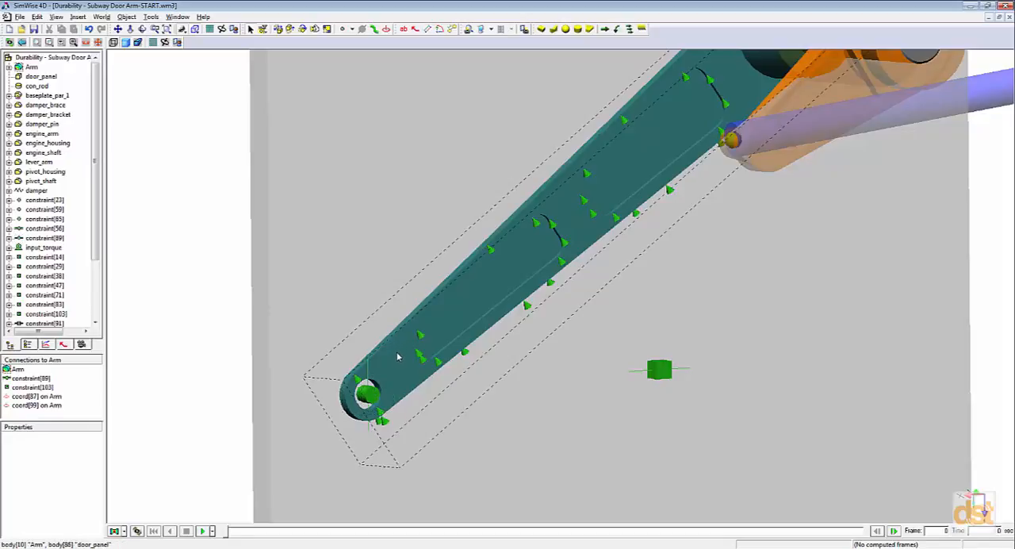
mouse_move(396, 356)
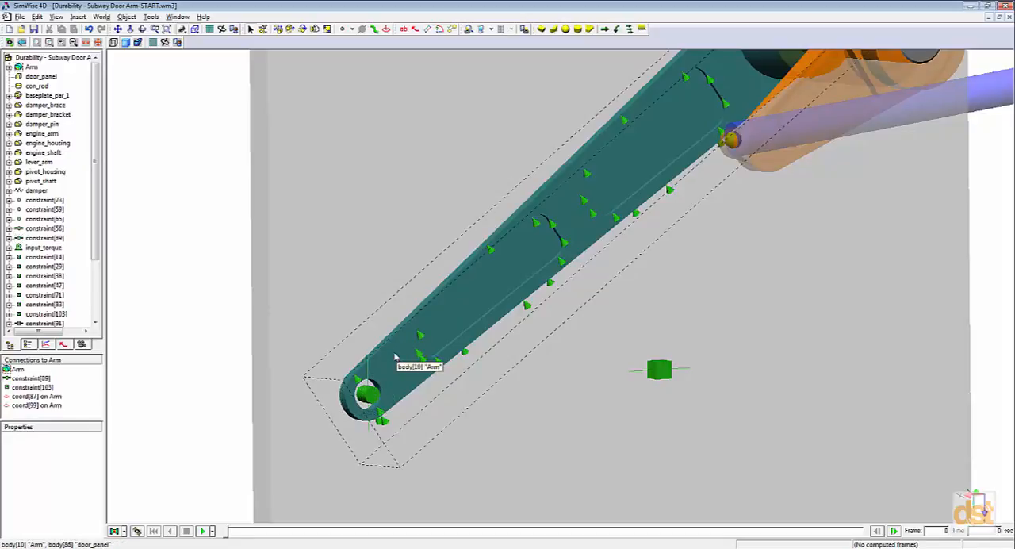
mouse_move(389, 363)
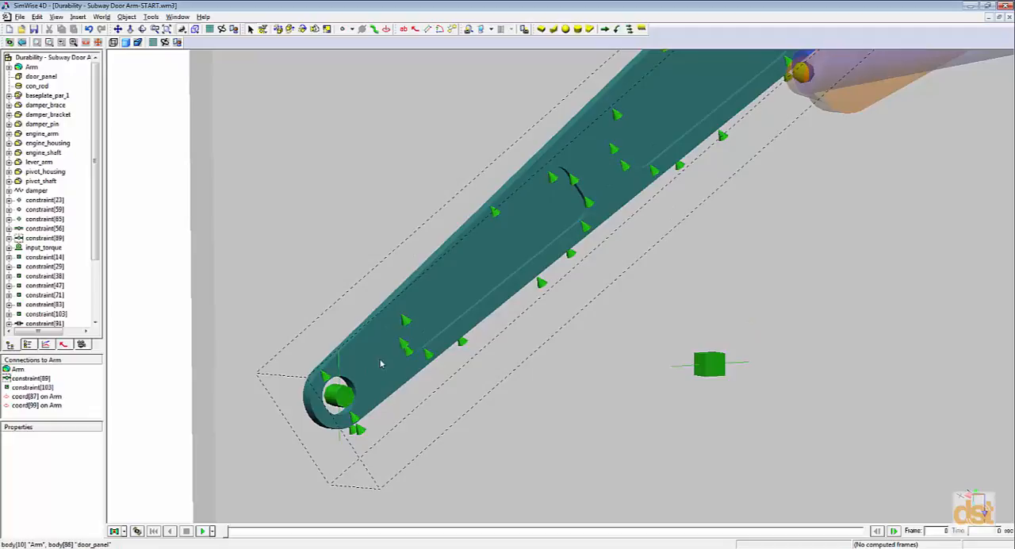
right_click(337, 396)
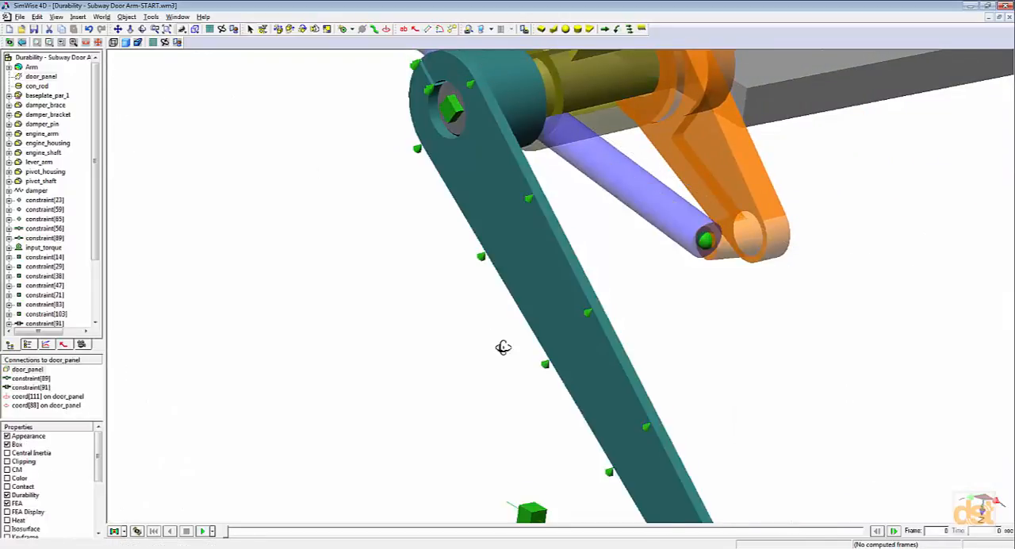
left_click_drag(504, 348, 435, 318)
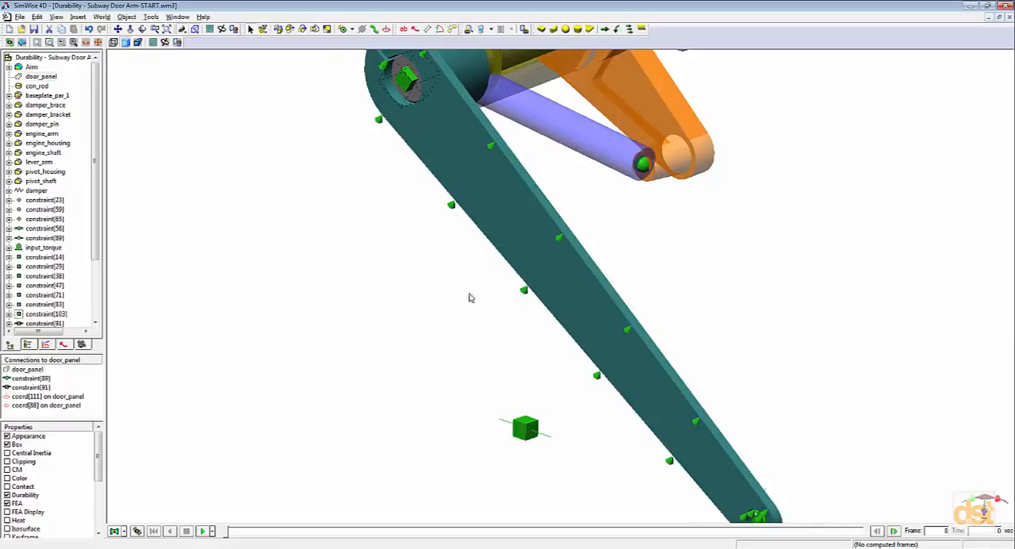
mouse_move(523, 289)
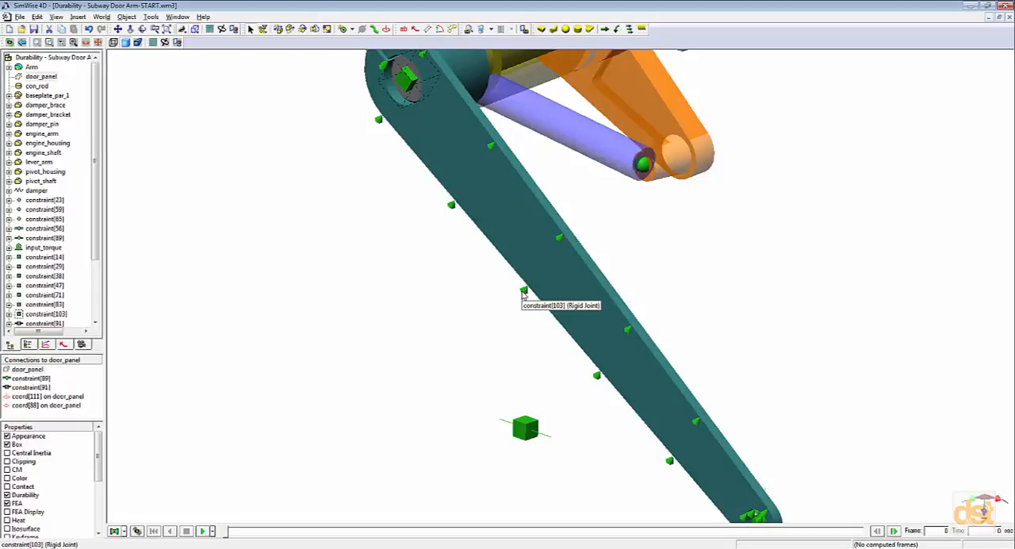
right_click(523, 291)
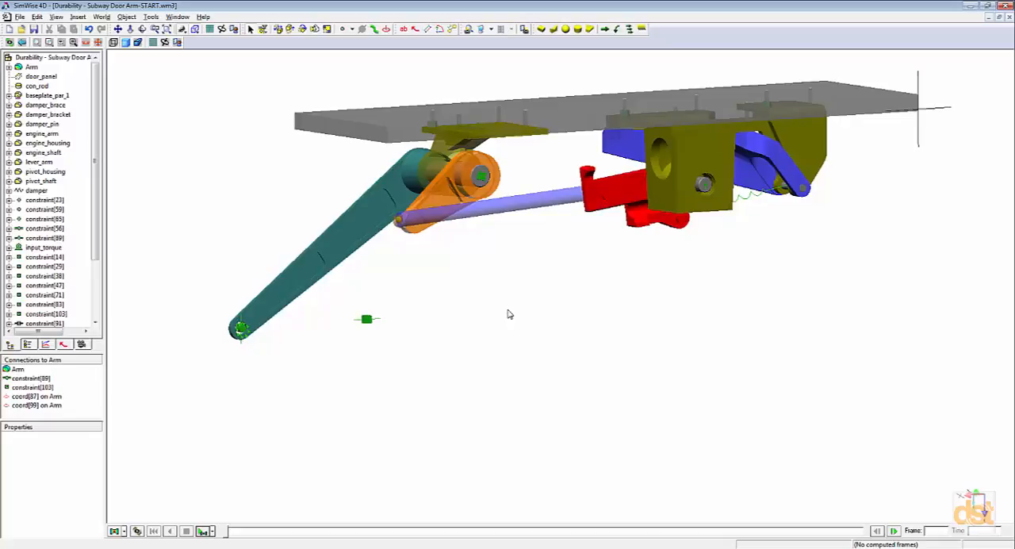
mouse_move(347, 259)
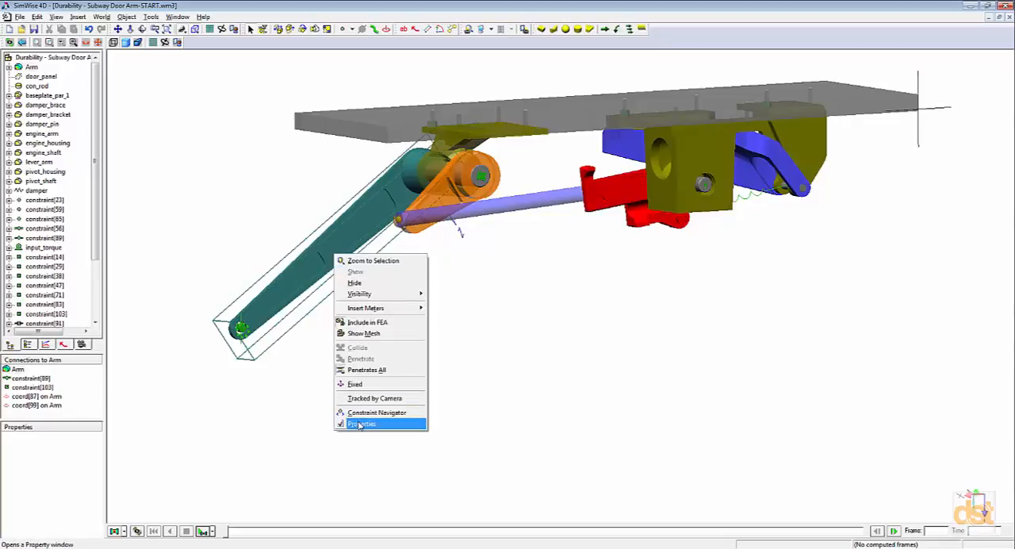
Switch the Arm's material from Aluminum 2024-T3 to Steel - ANSI C1020 and open the materials database editor.
left_click(362, 423)
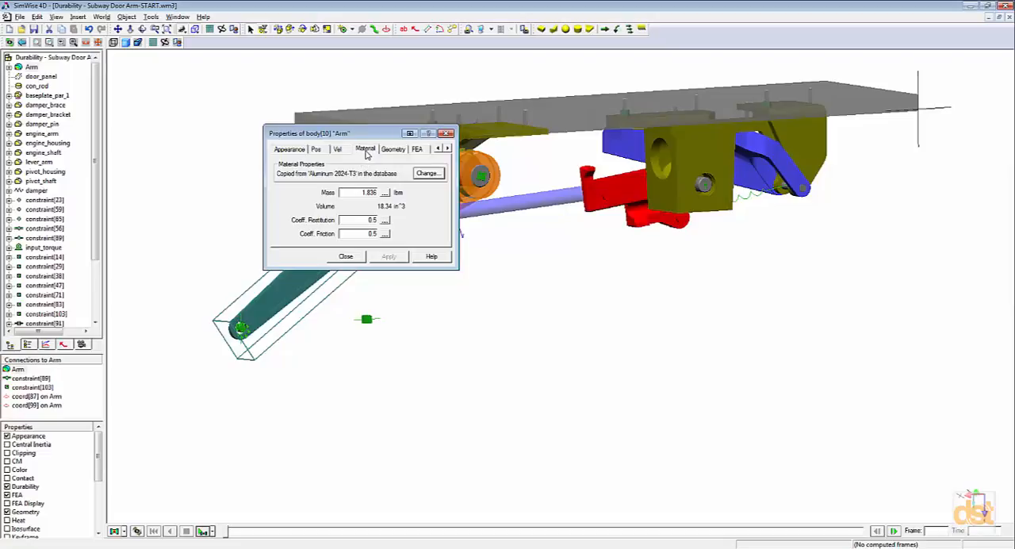
left_click(428, 173)
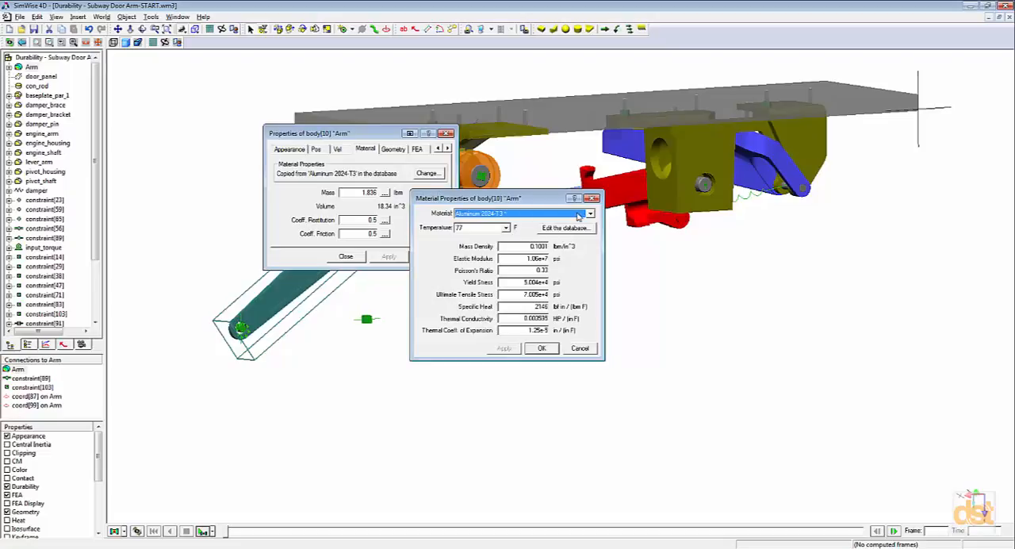
left_click(590, 214)
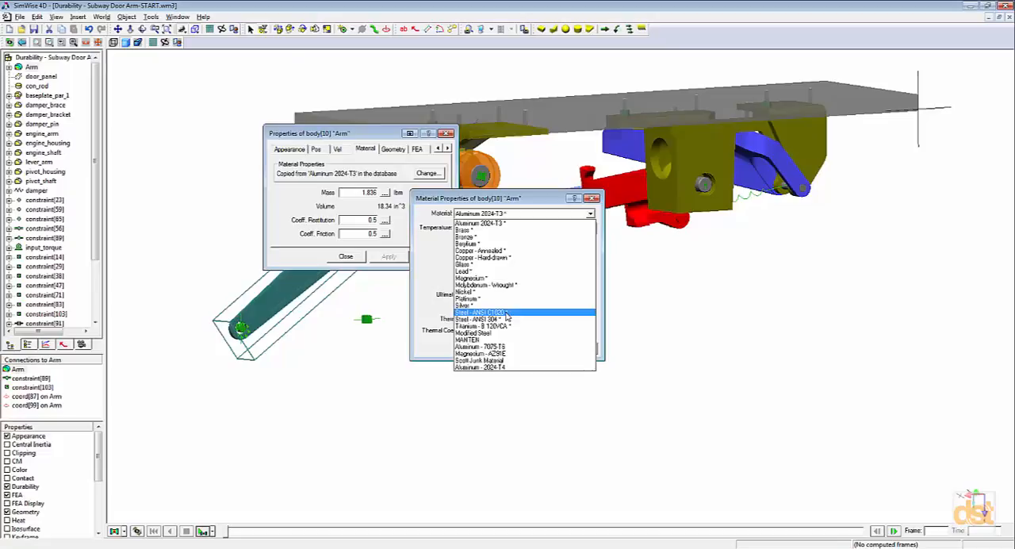
left_click(480, 312)
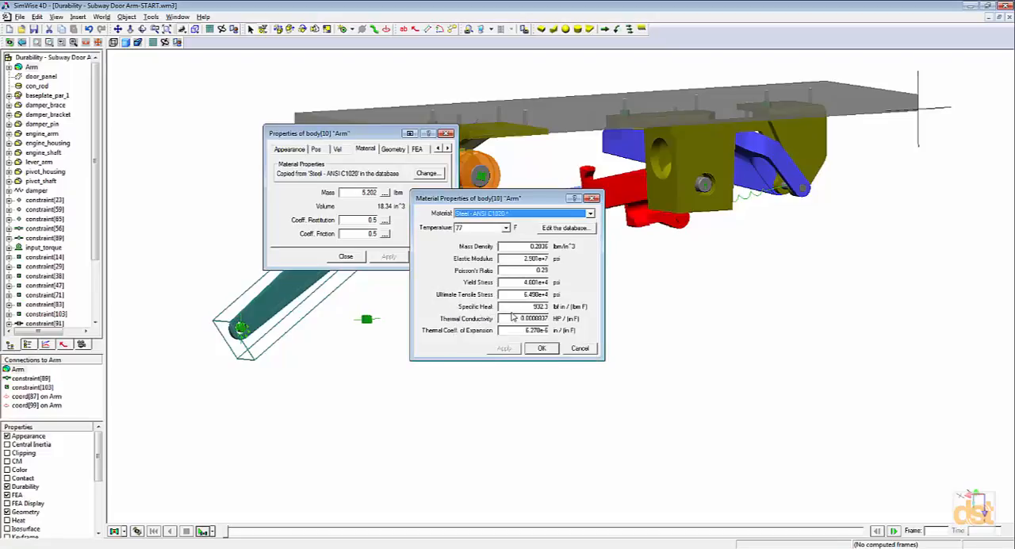
mouse_move(559, 301)
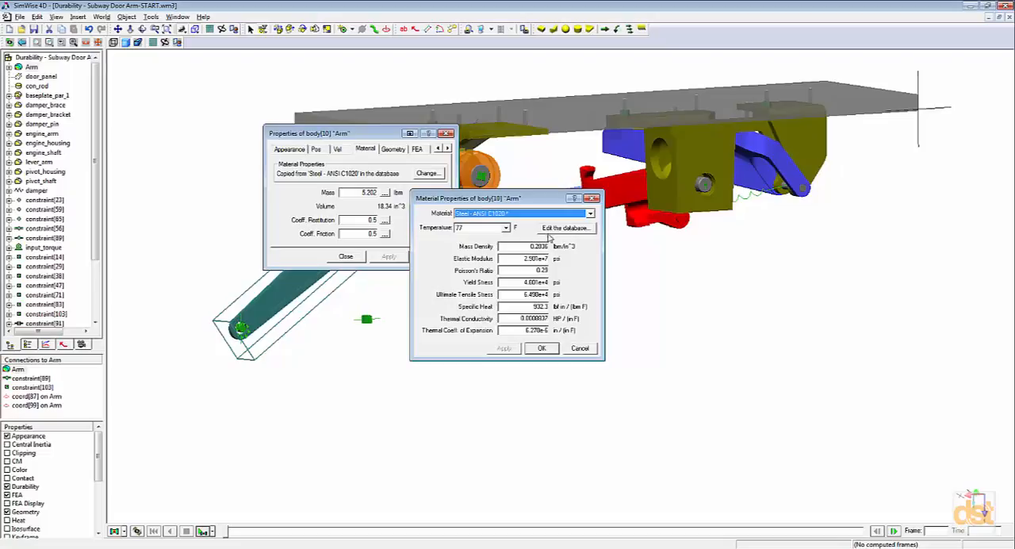
left_click(565, 228)
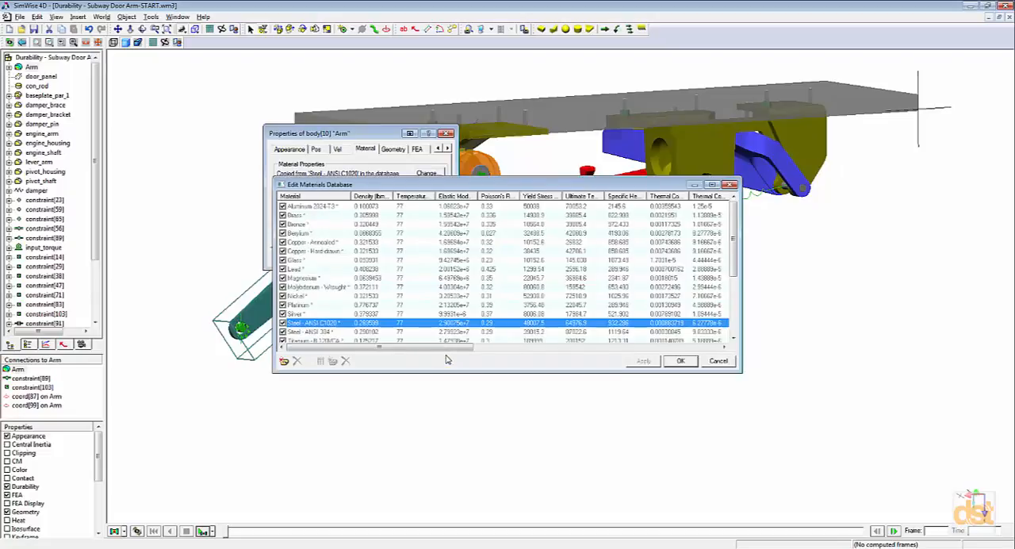
Close the materials database and the Arm's properties dialog.
left_click_drag(388, 347, 441, 347)
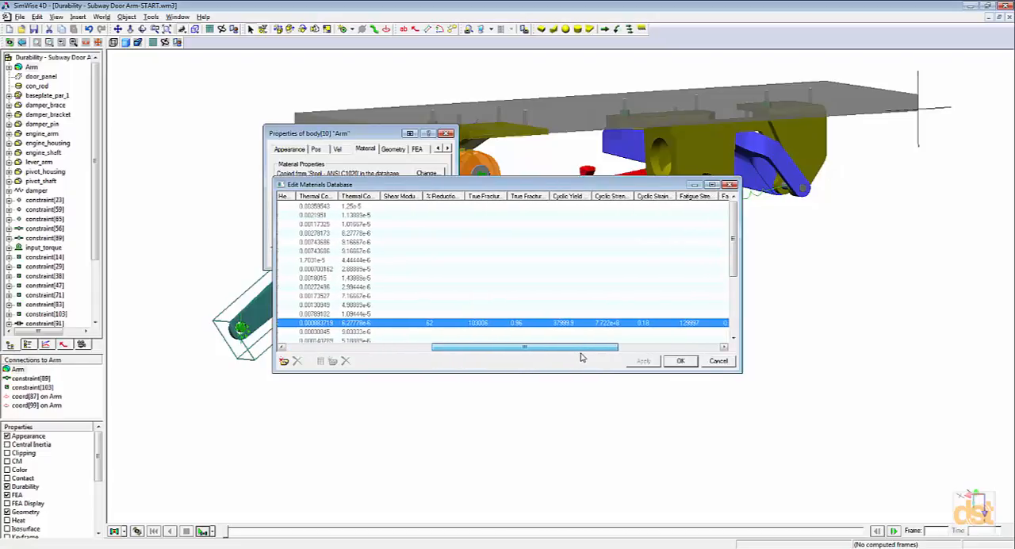
left_click_drag(524, 347, 559, 347)
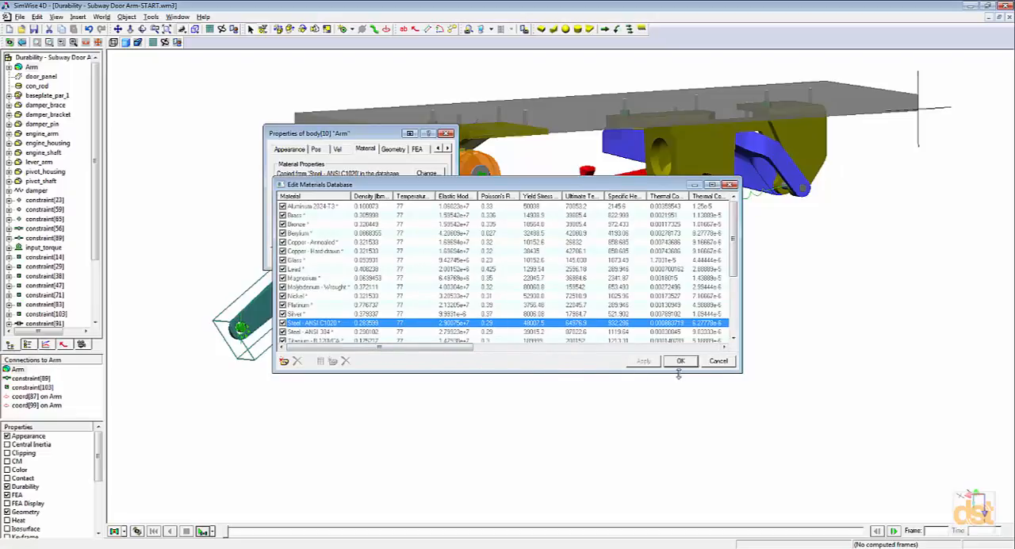
left_click(680, 360)
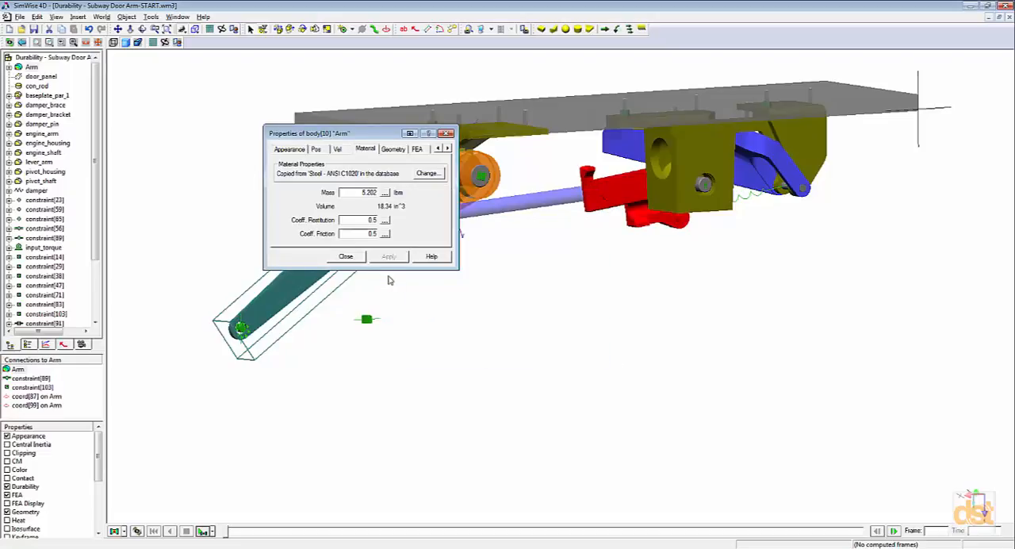
left_click(345, 255)
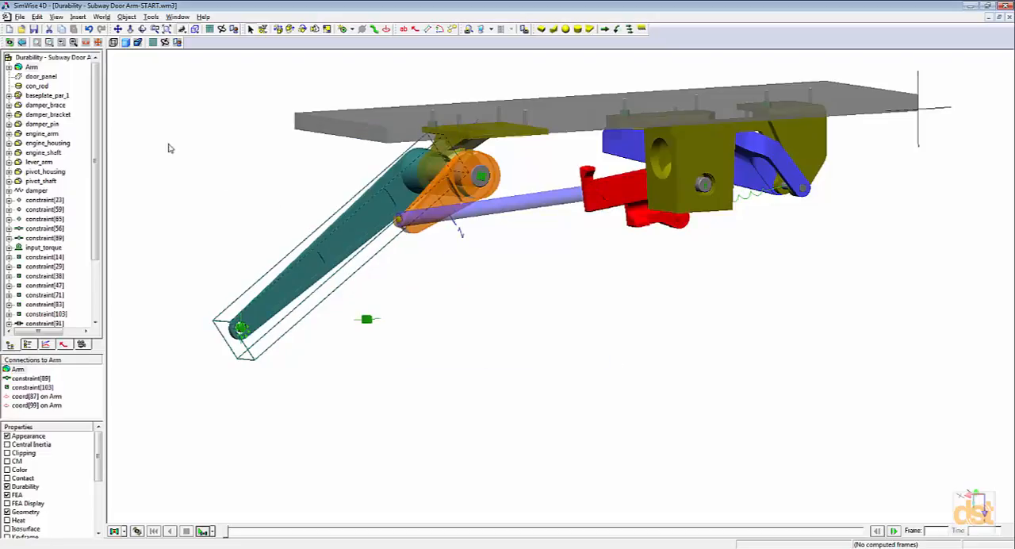
Show the hidden door_panel body in the assembly again.
left_click(41, 76)
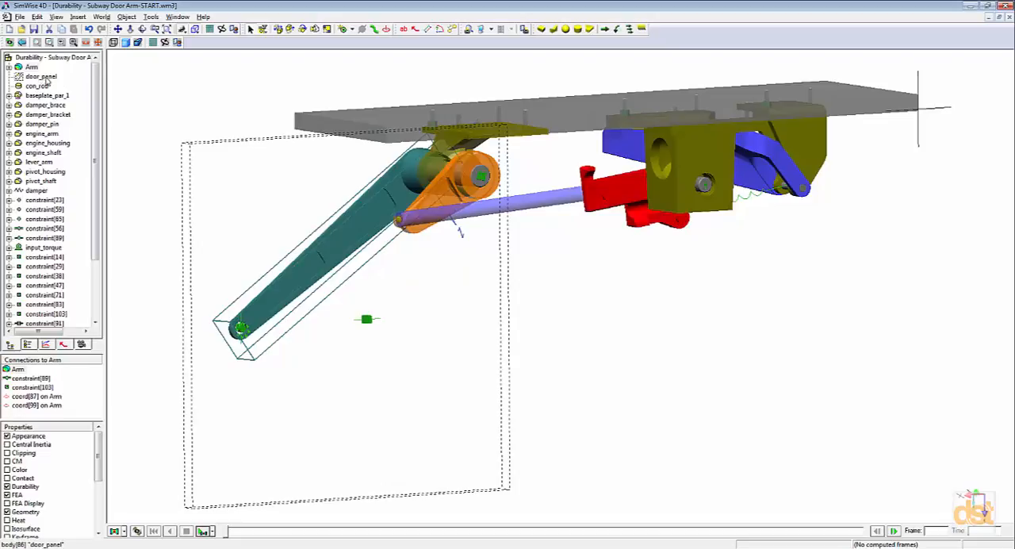
right_click(42, 76)
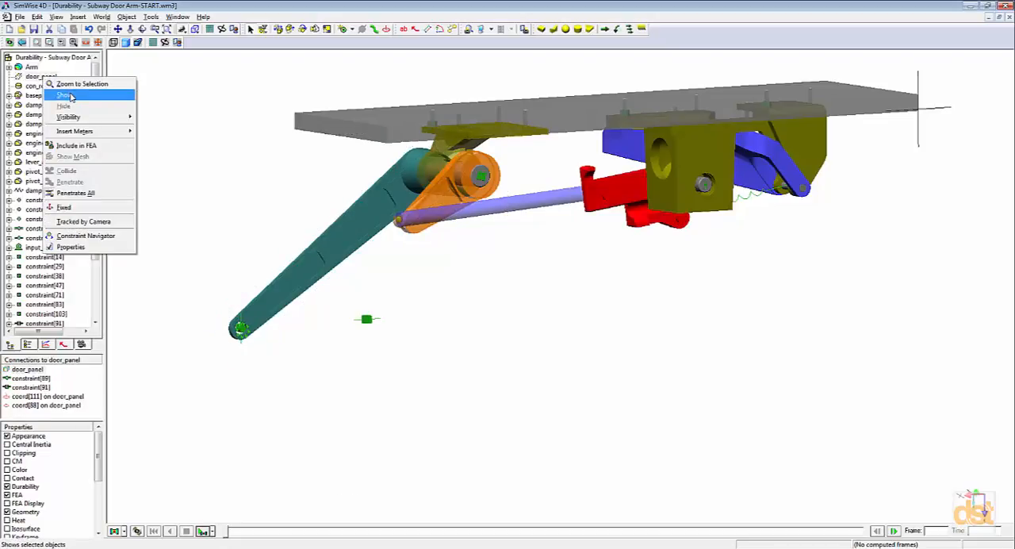
left_click(64, 96)
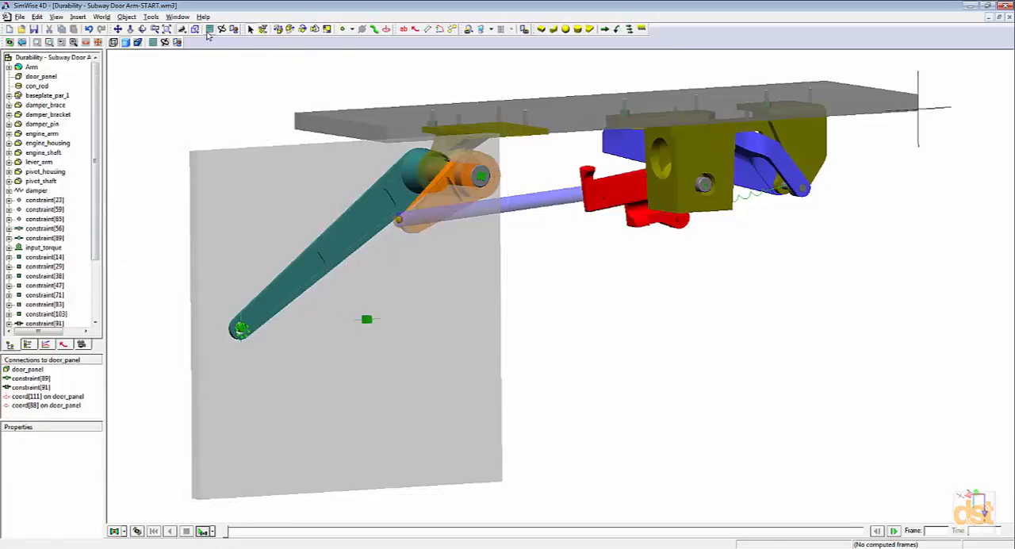
Use 0.01 s frame time and integration step, stop at time>2, auto-compute FEA, and apply.
left_click(221, 29)
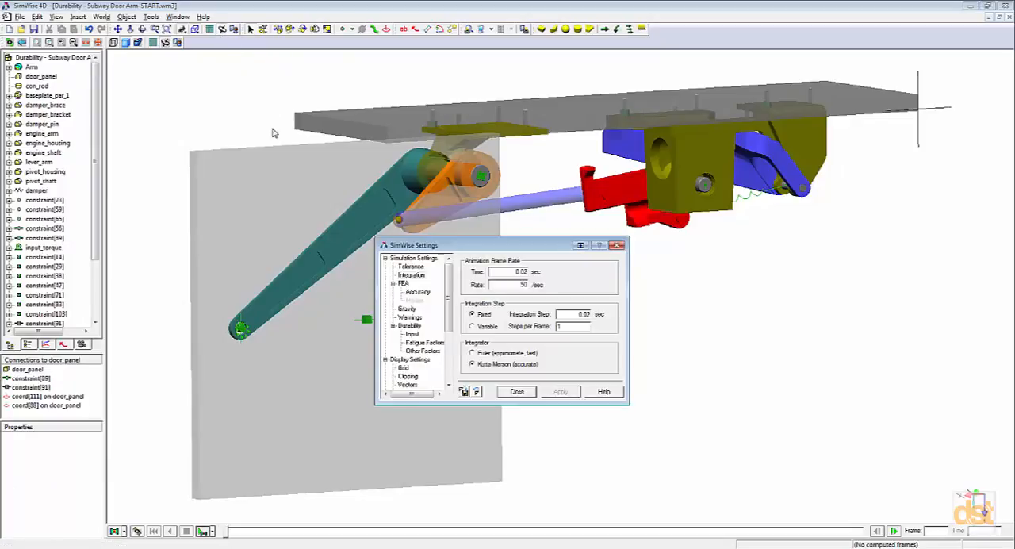
mouse_move(456, 285)
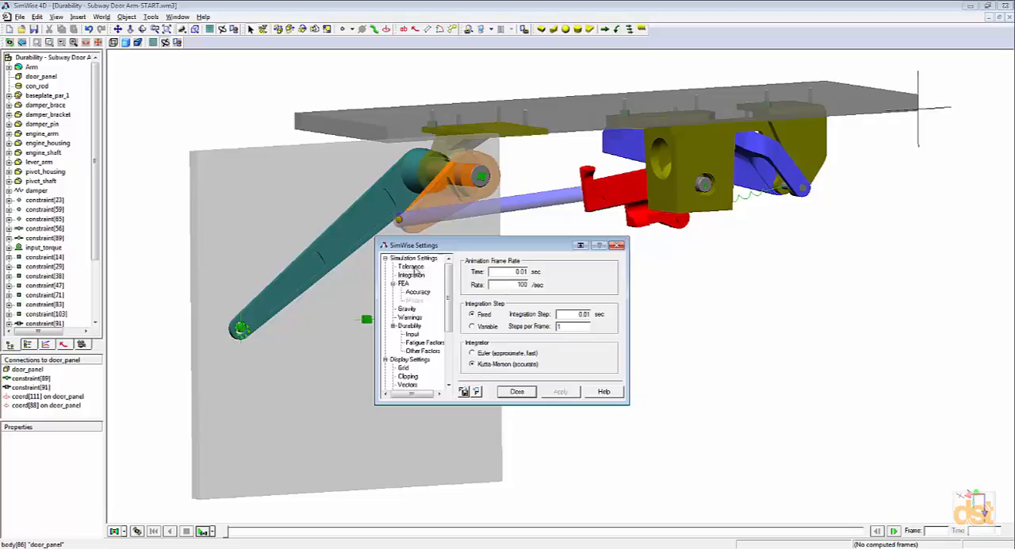
left_click(413, 259)
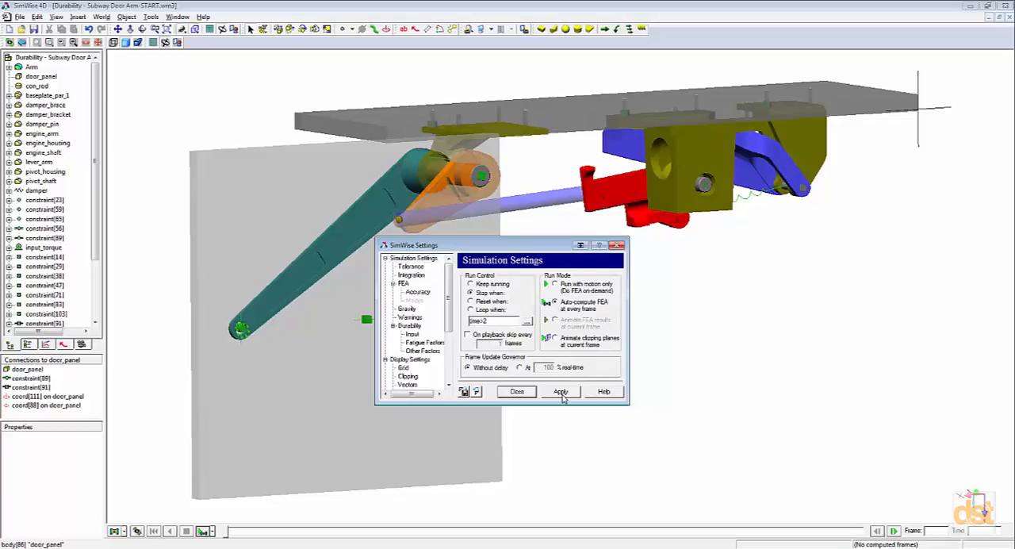
left_click(516, 391)
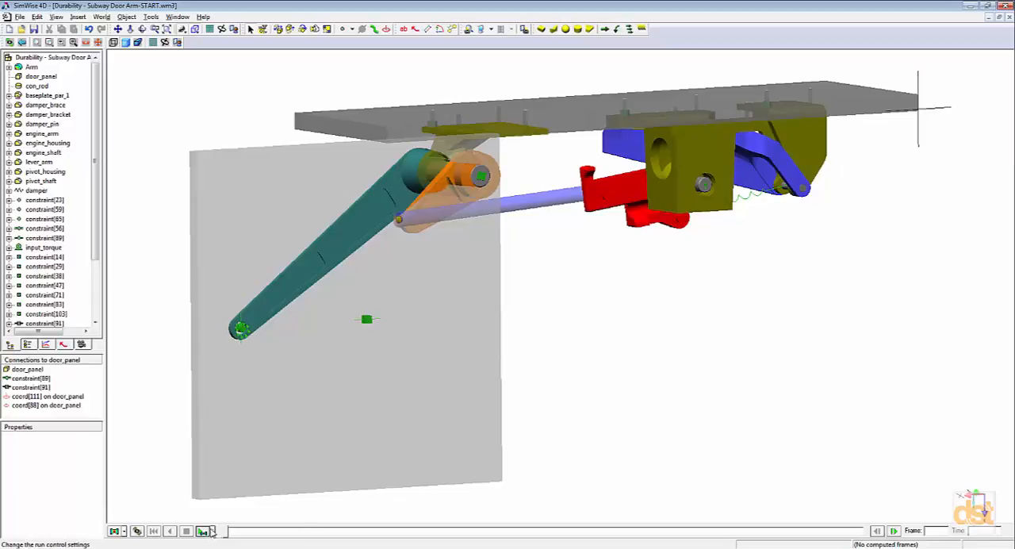
Run the simulation in Motion with FEA mode.
left_click(203, 531)
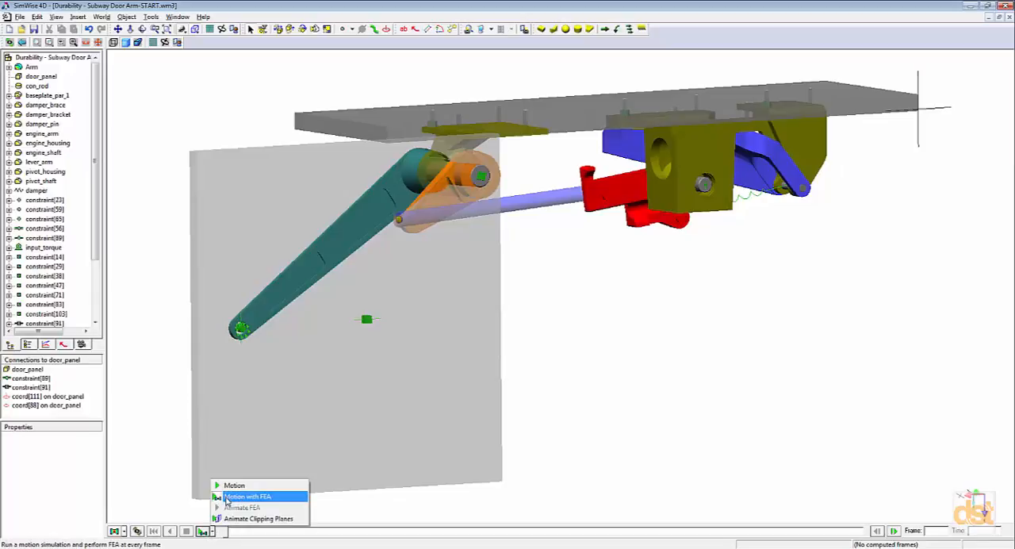
left_click(203, 531)
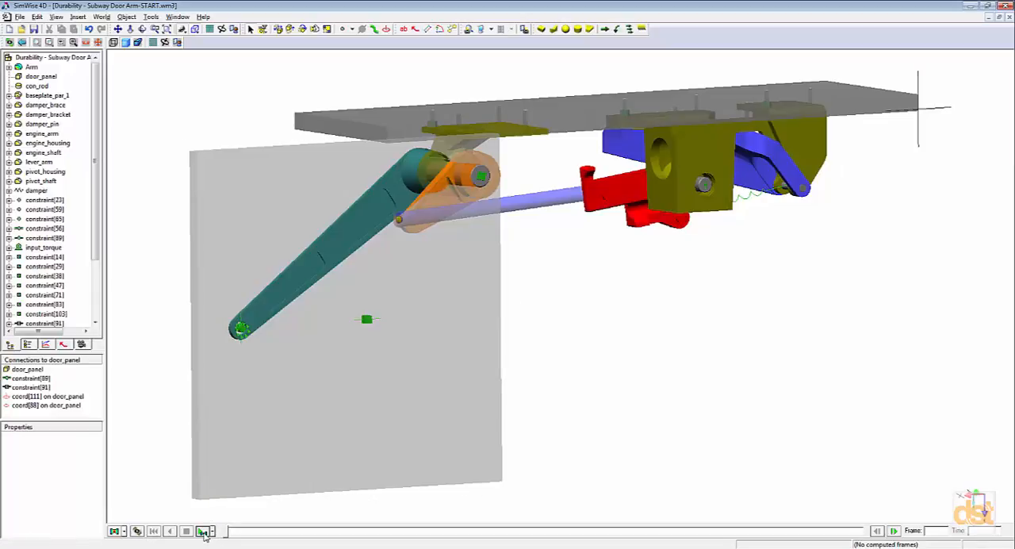
left_click(186, 530)
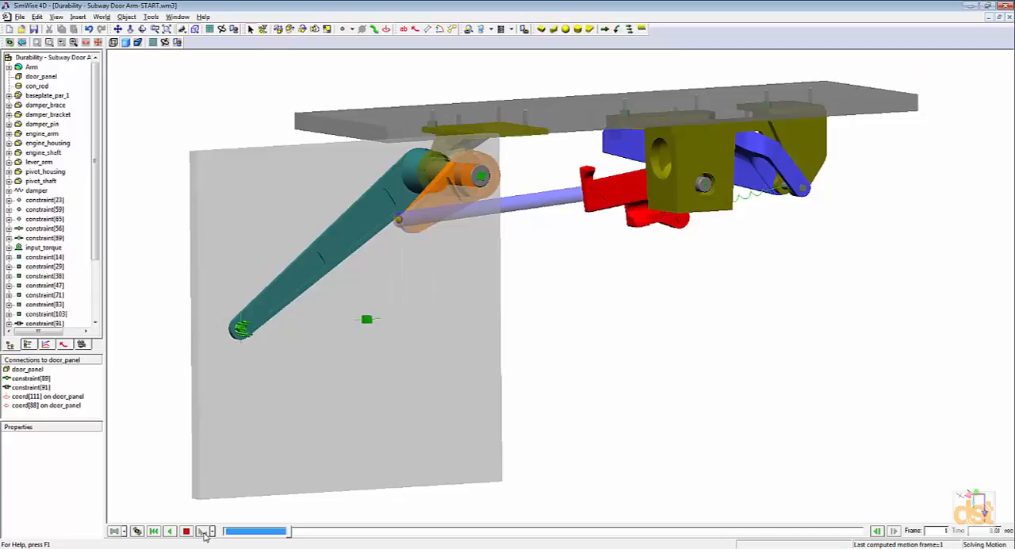
left_click(202, 531)
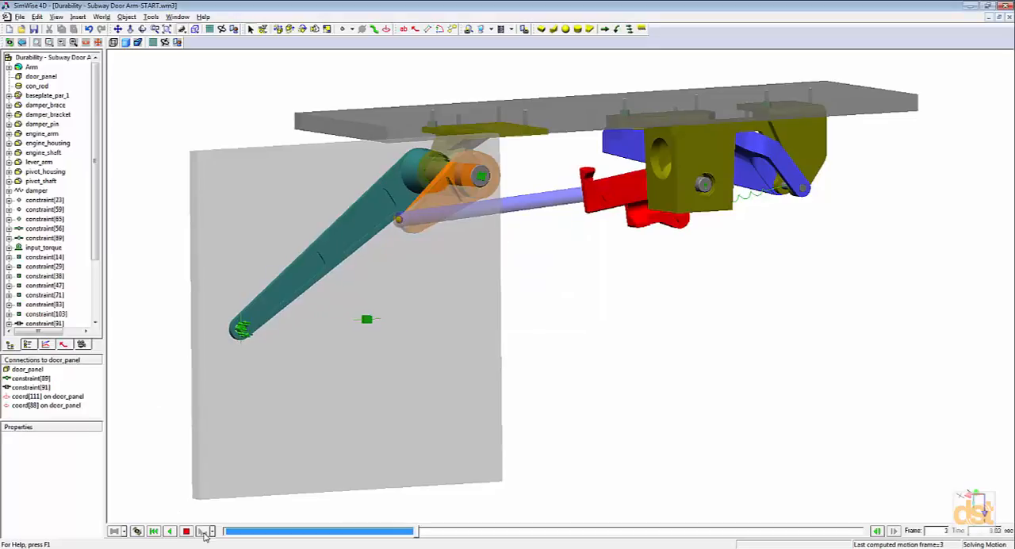
left_click(204, 531)
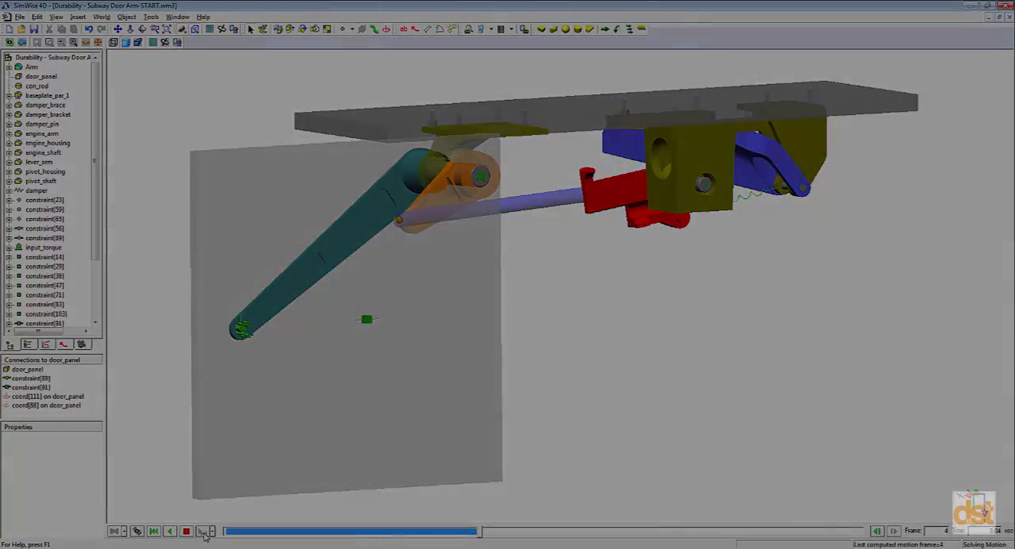
Let the 200-frame FEA run finish, then scrub the timeline through the Arm's von Mises contours.
left_click(180, 531)
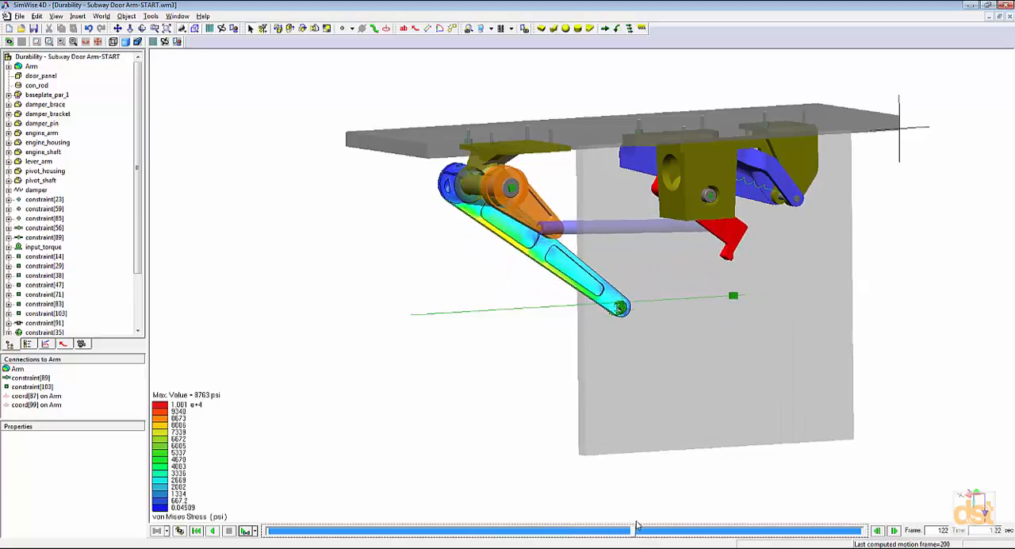
left_click_drag(639, 530, 793, 530)
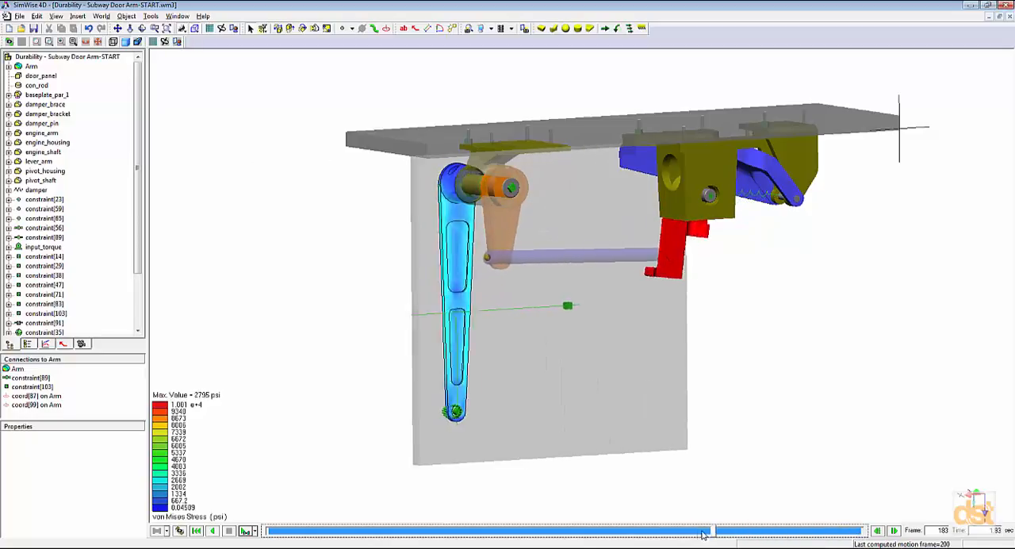
left_click_drag(702, 530, 540, 530)
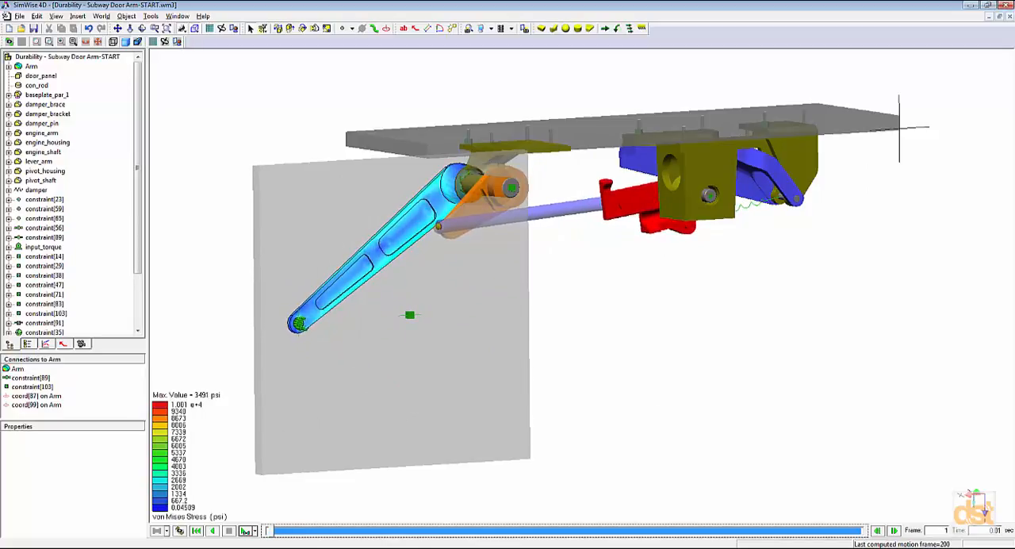
Insert an FEA Result meter plotting the Arm's max von Mises stress over 0–2 s.
left_click(389, 261)
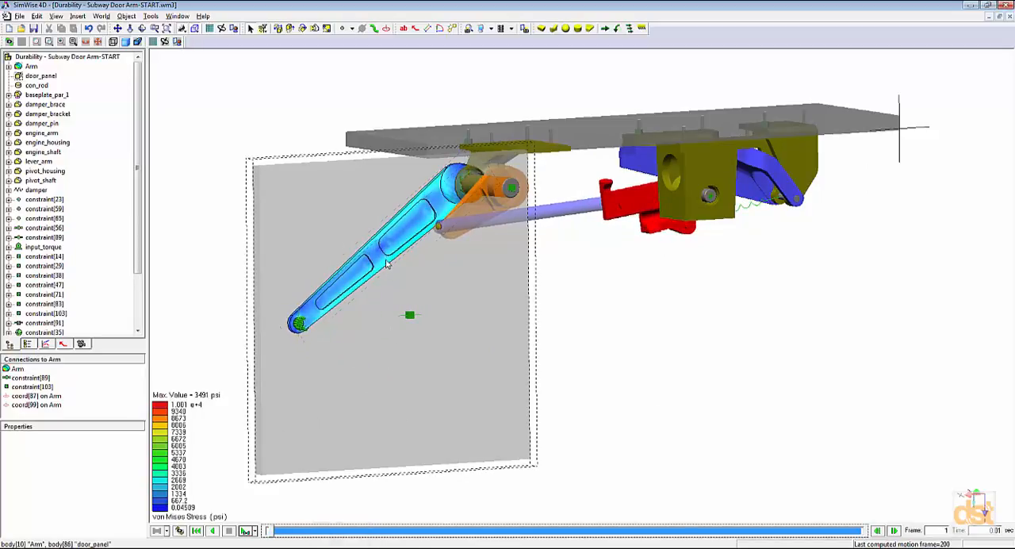
right_click(389, 261)
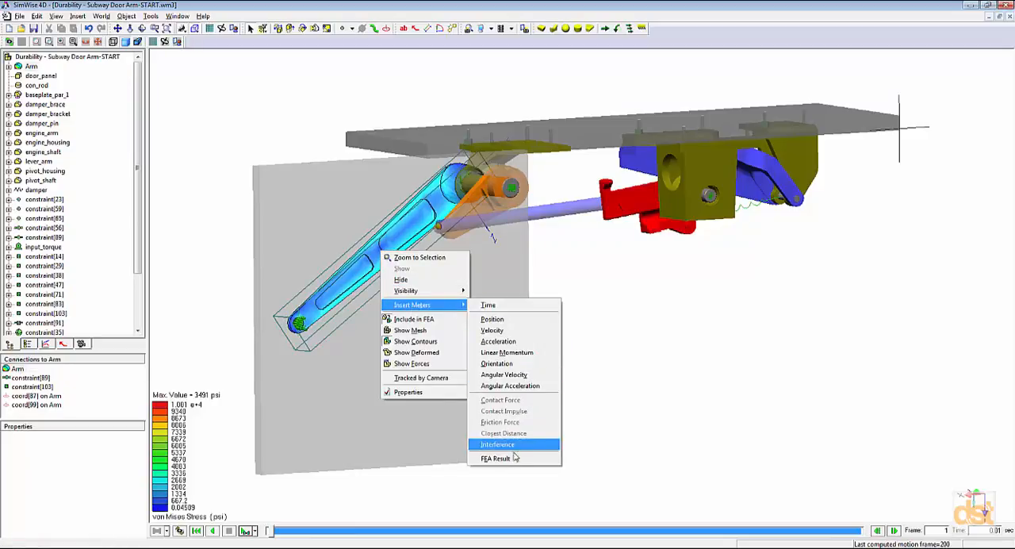
left_click(496, 458)
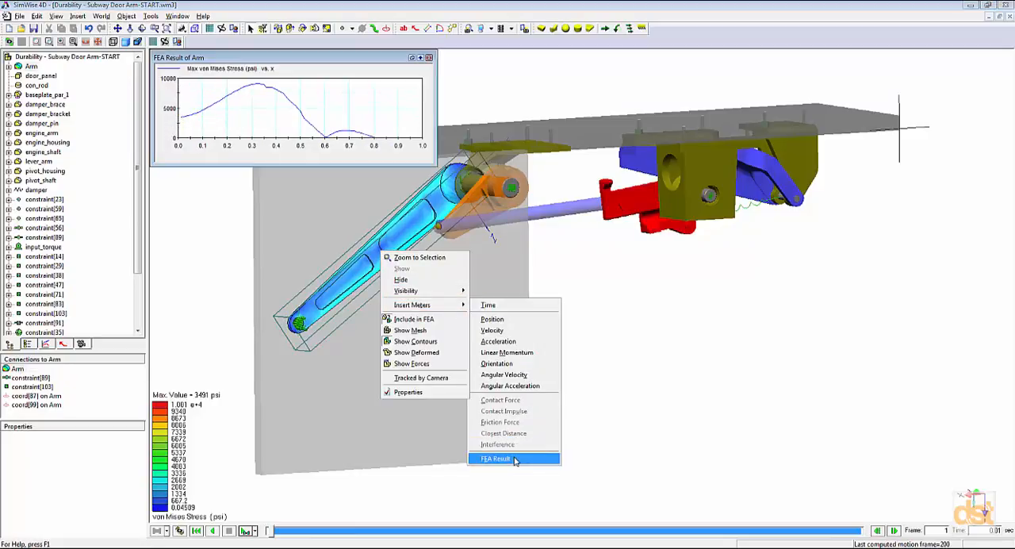
left_click(496, 459)
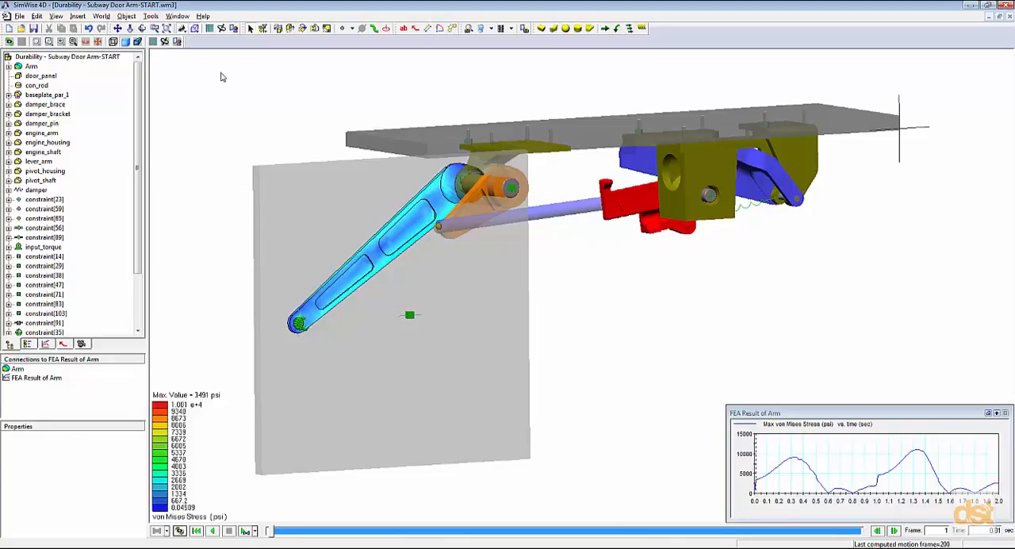
Set durability to Manson-Coffin (von Mises) with Goodman mean effect, then view the Input page.
left_click(221, 29)
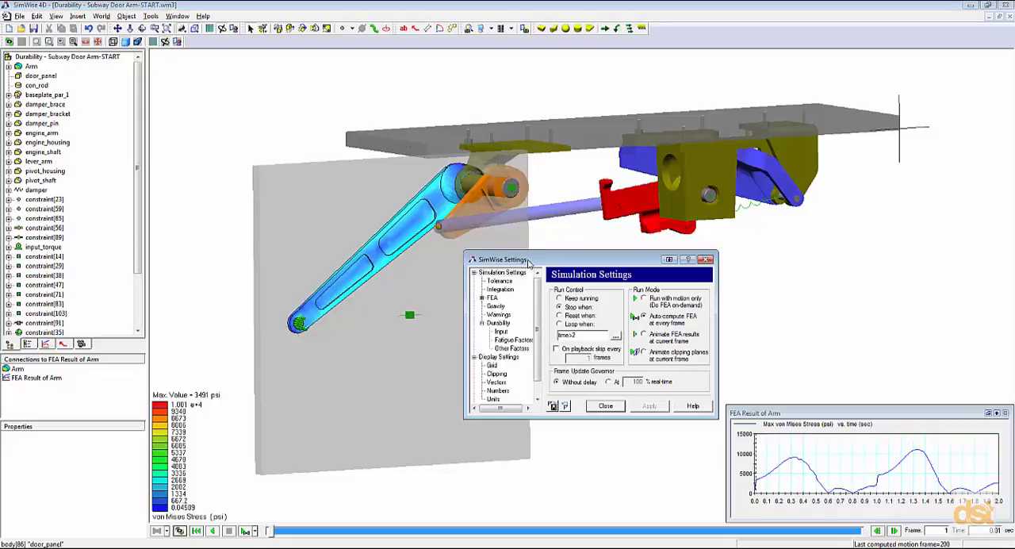
left_click(500, 322)
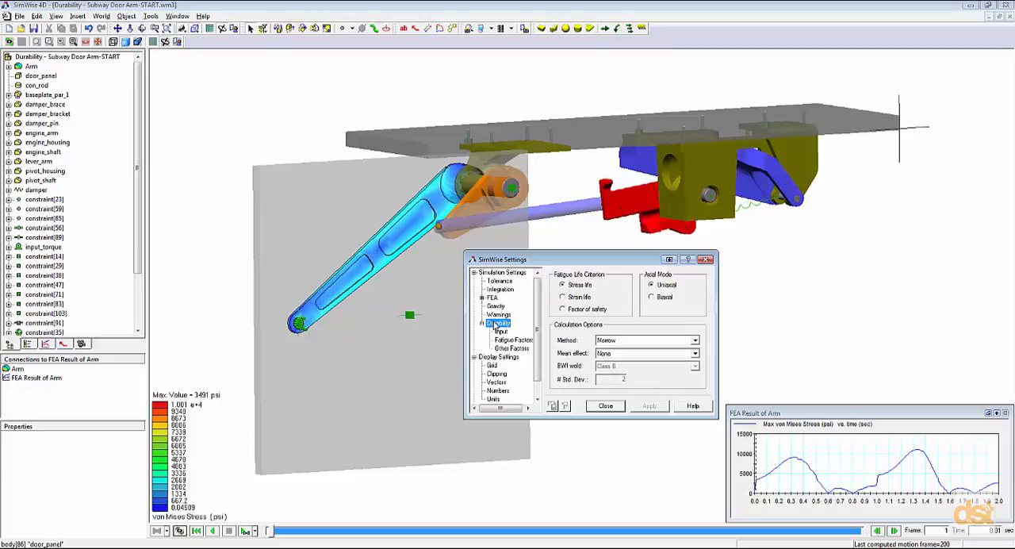
mouse_move(573, 240)
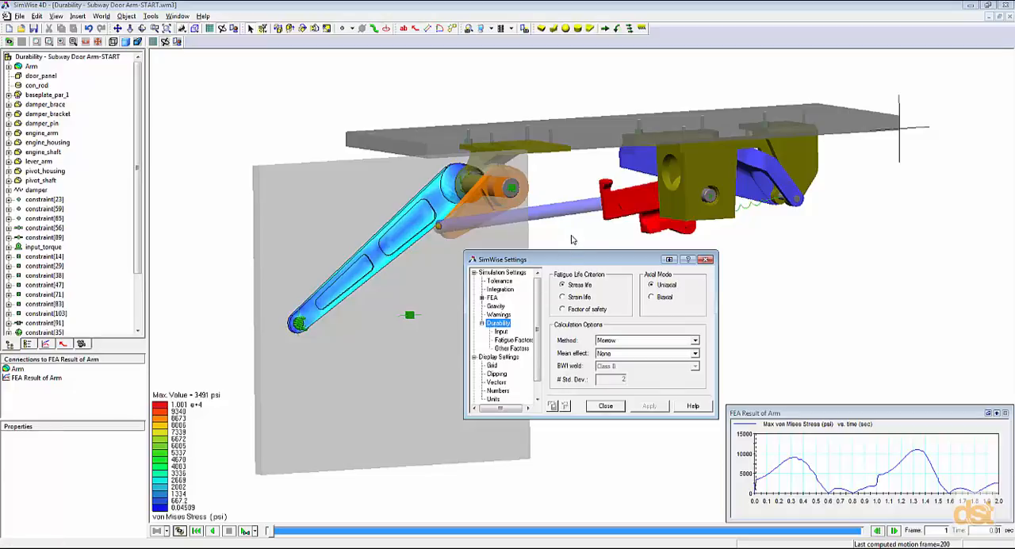
mouse_move(894, 459)
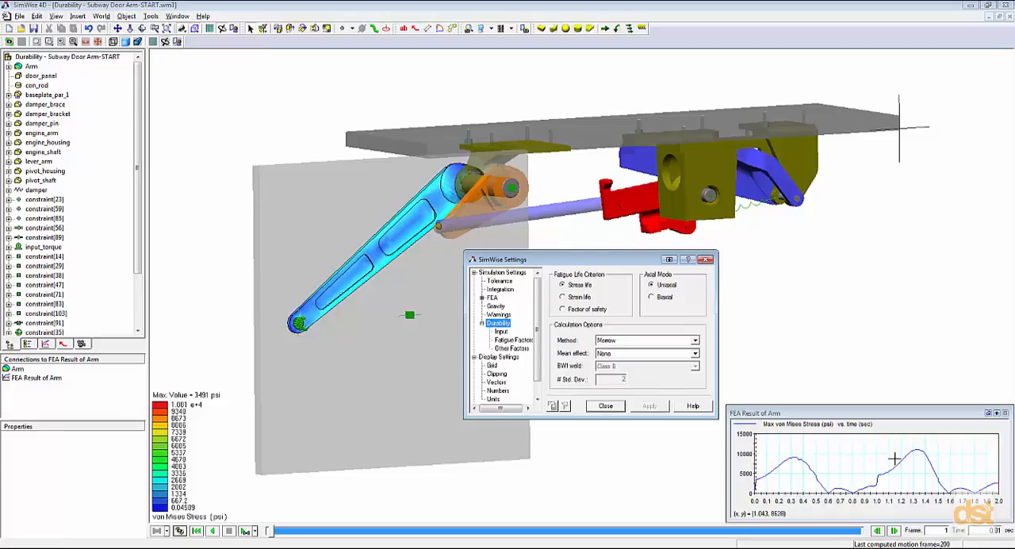
mouse_move(834, 451)
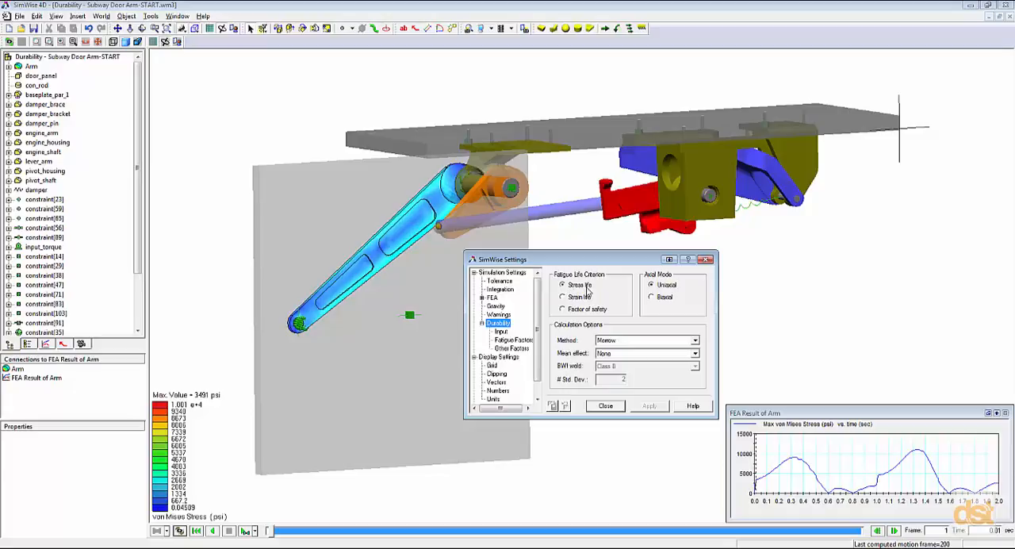
left_click(695, 340)
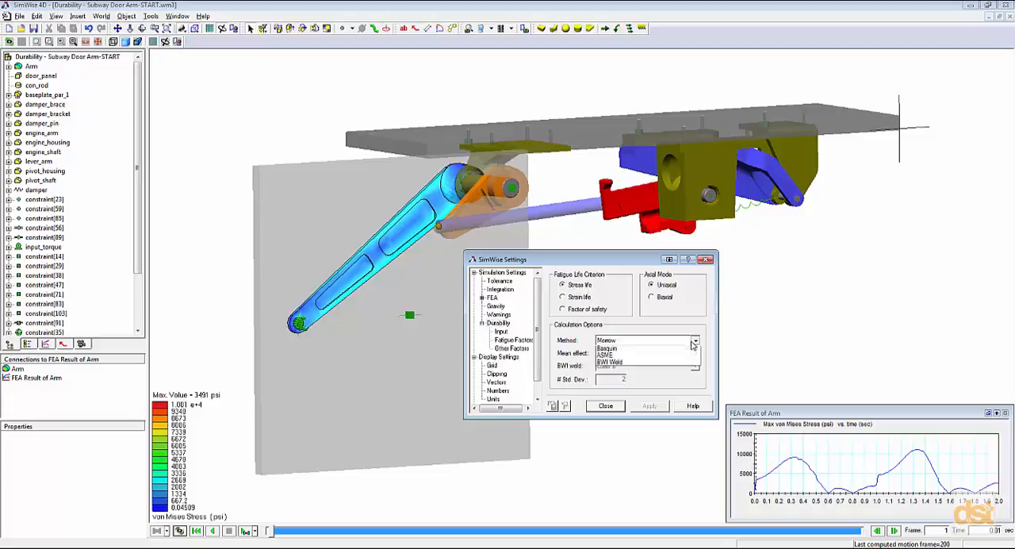
left_click(695, 341)
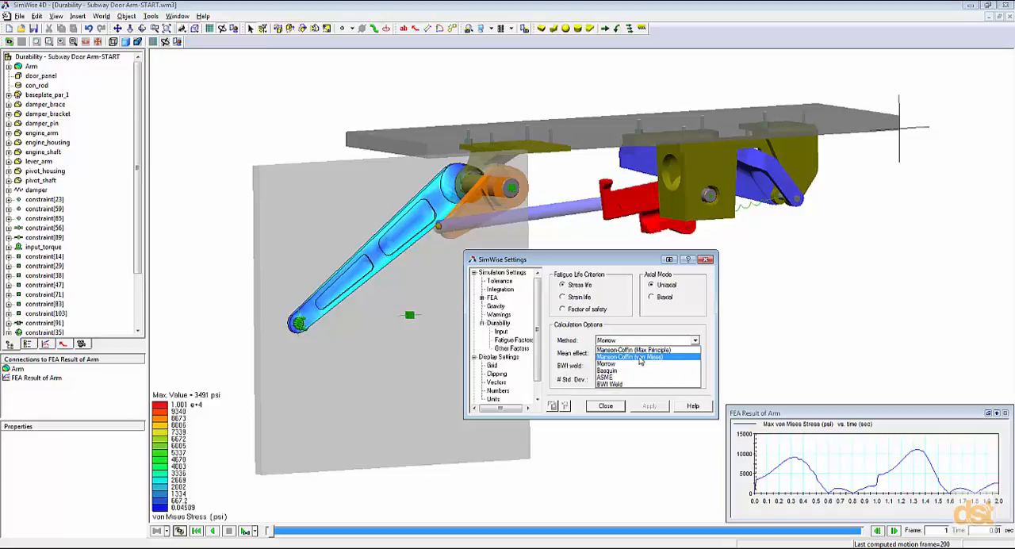
left_click(630, 356)
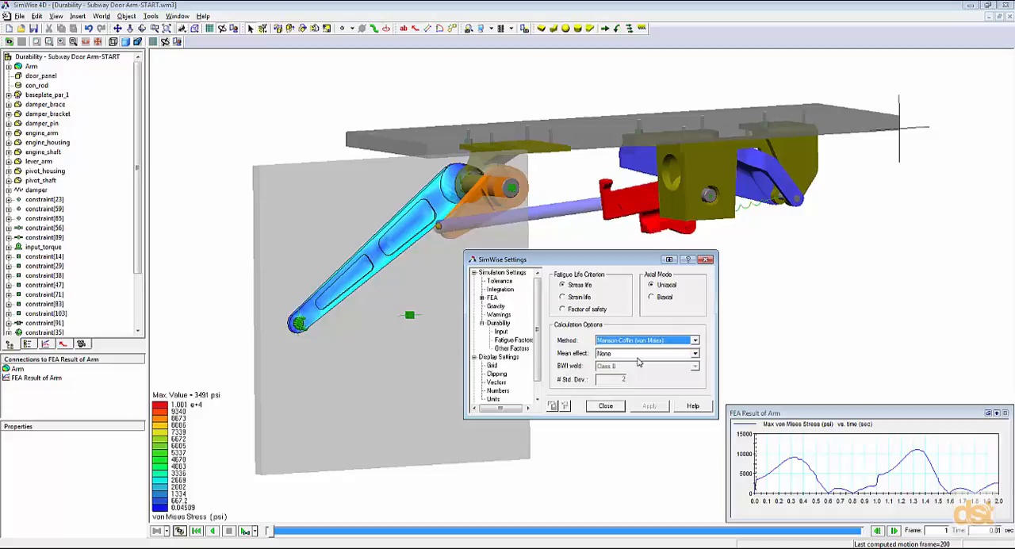
mouse_move(748, 467)
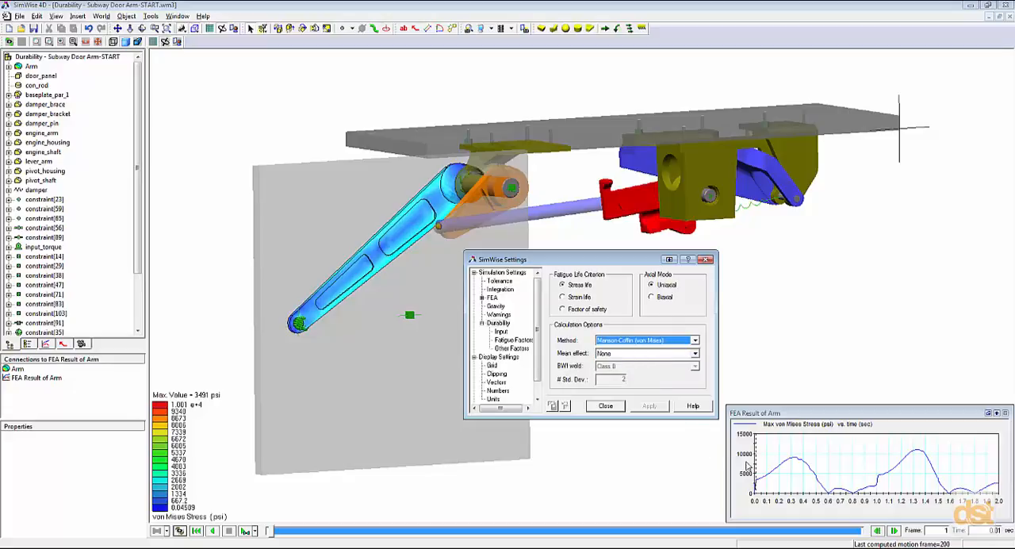
mouse_move(816, 471)
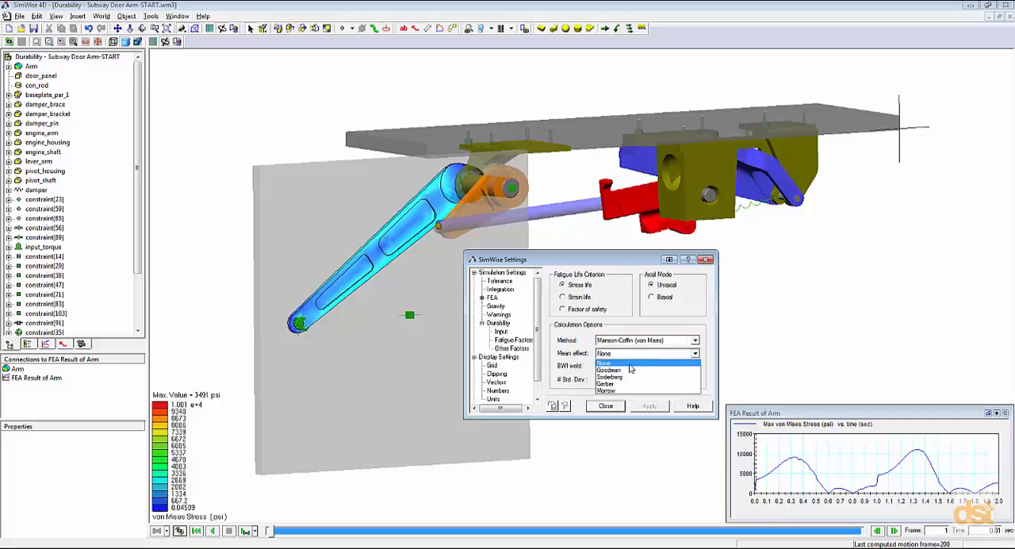
left_click(608, 370)
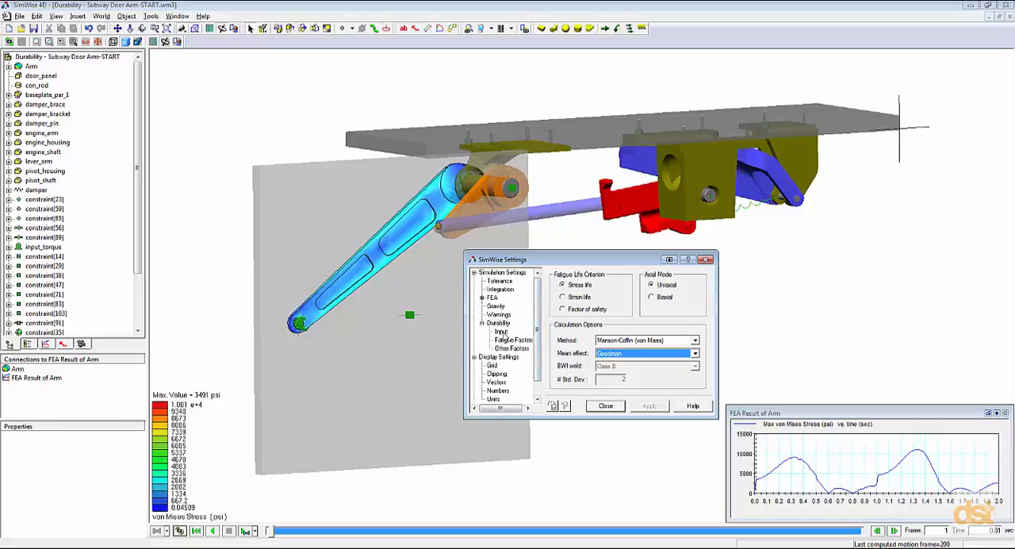
left_click(499, 331)
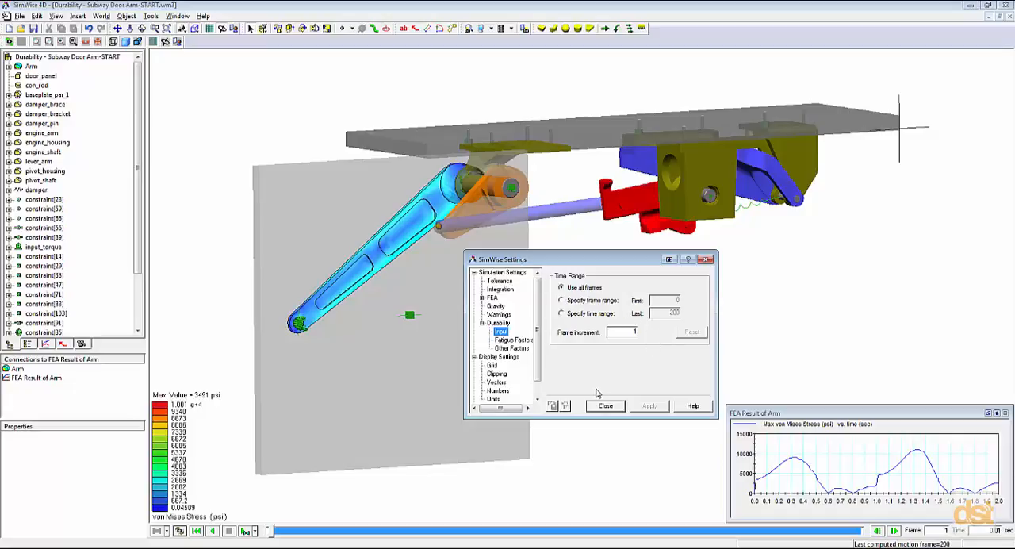
Set notch factor amplification to 1.3 and surface factor to Forged (0.54), then view Other Factors.
left_click(514, 339)
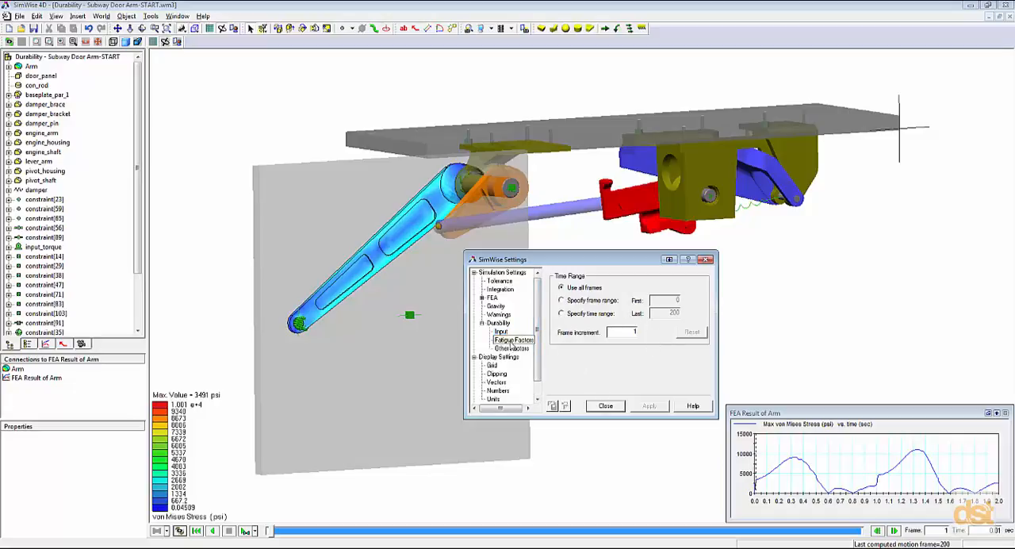
left_click(513, 339)
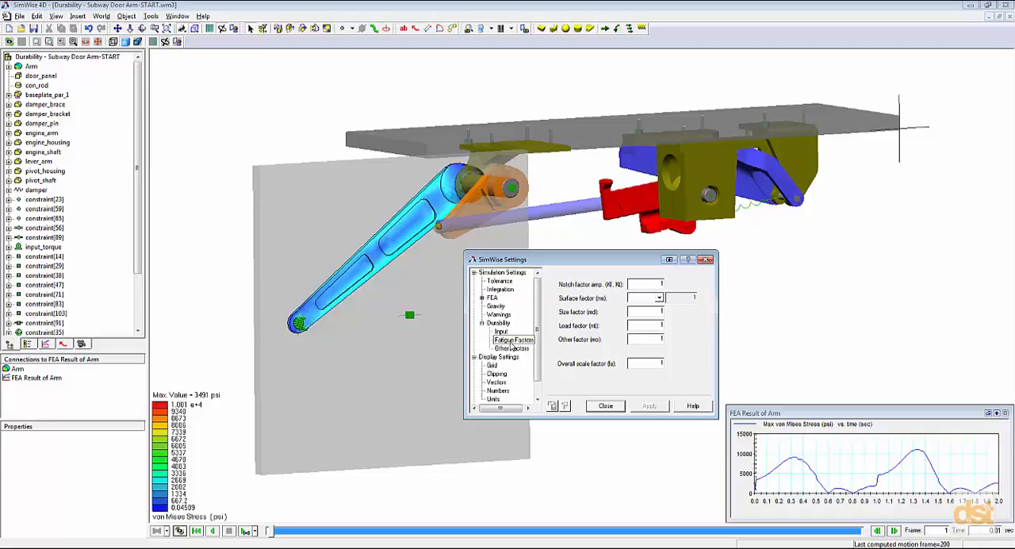
left_click(513, 339)
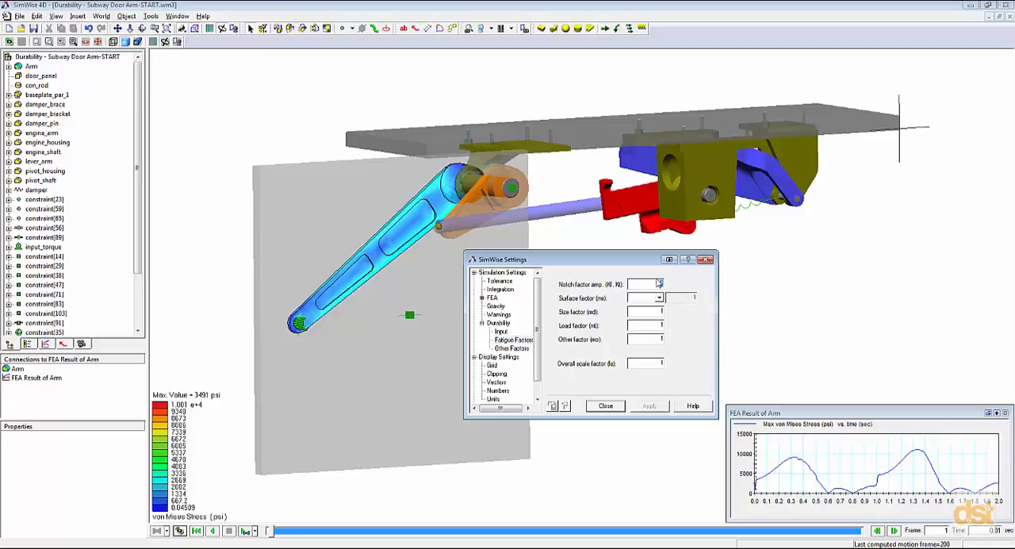
type("1.3")
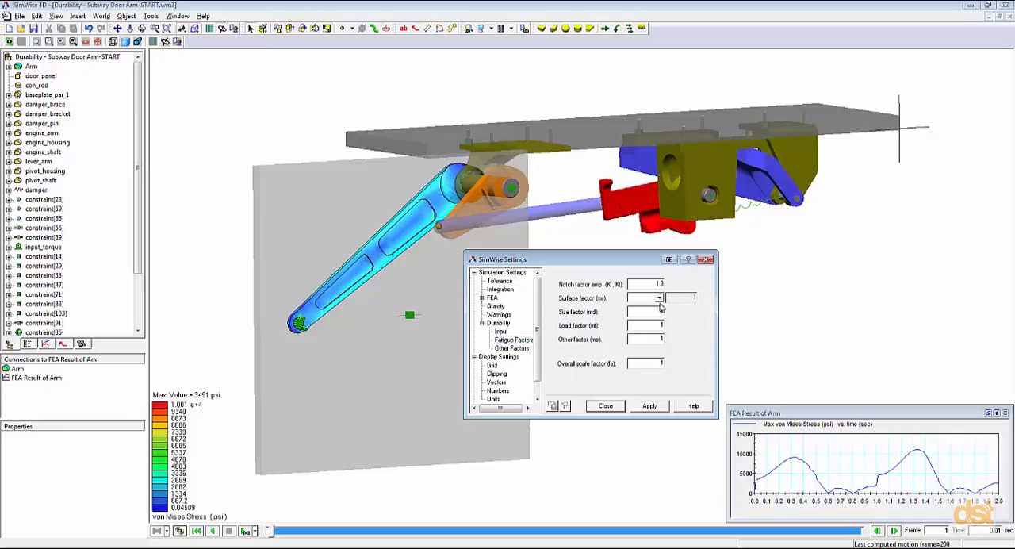
left_click(659, 298)
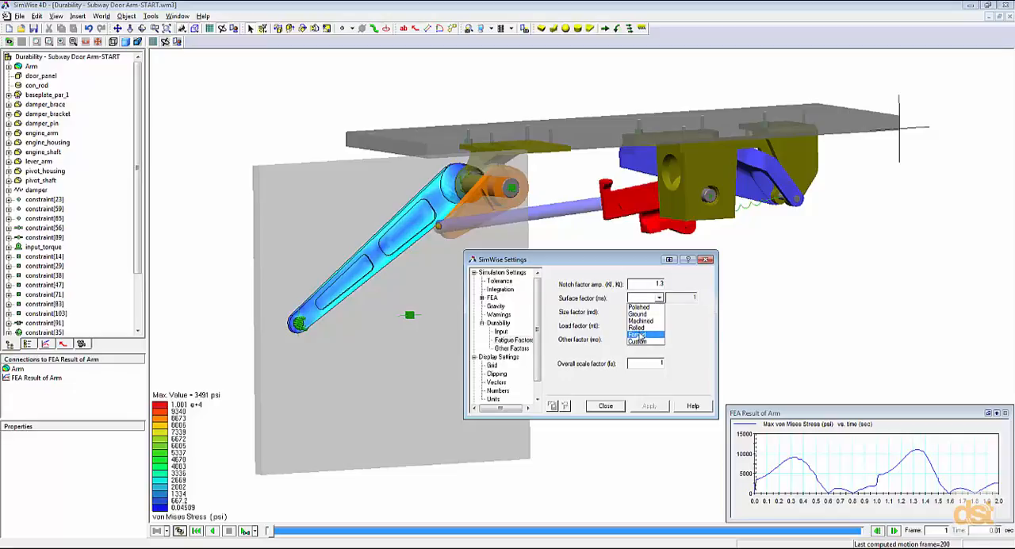
left_click(638, 334)
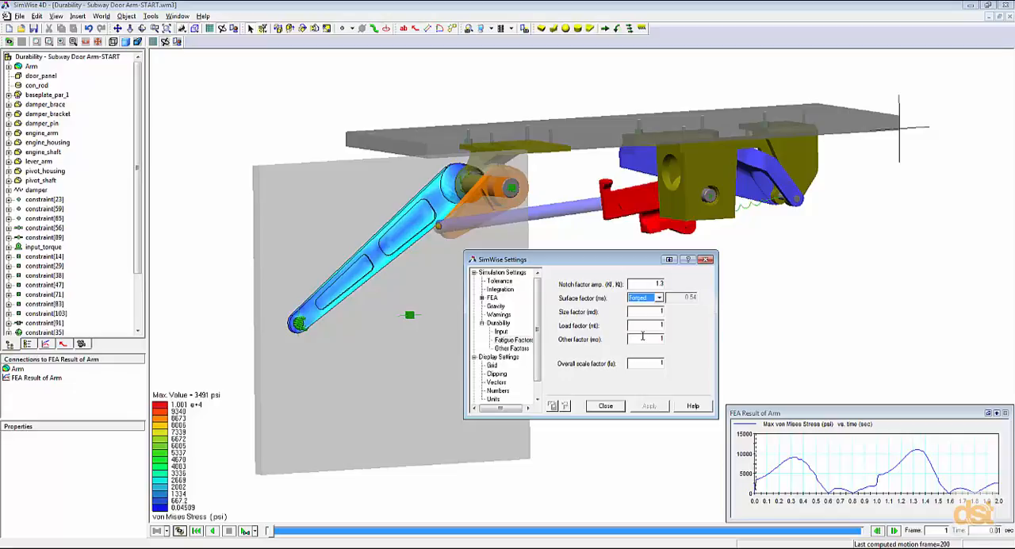
mouse_move(643, 339)
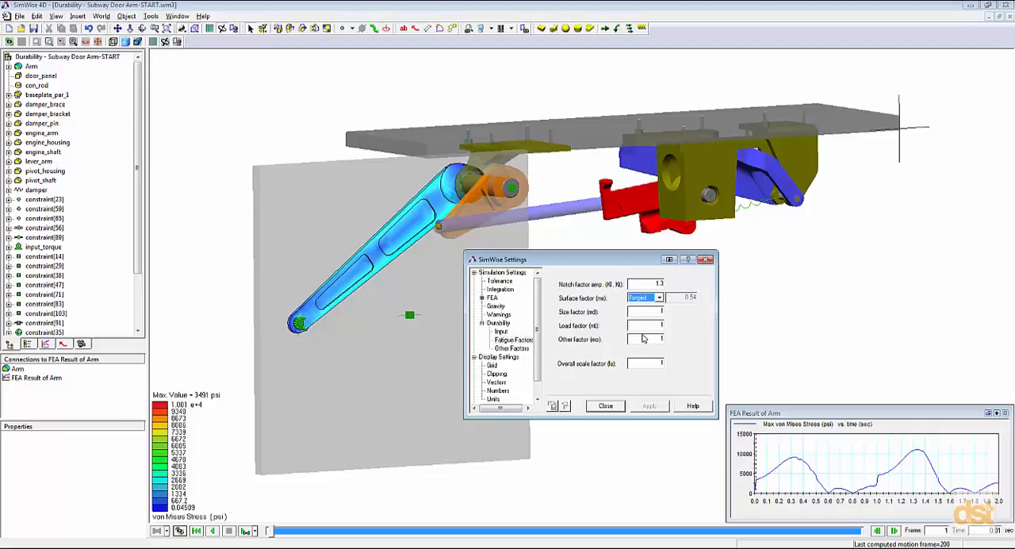
left_click(514, 349)
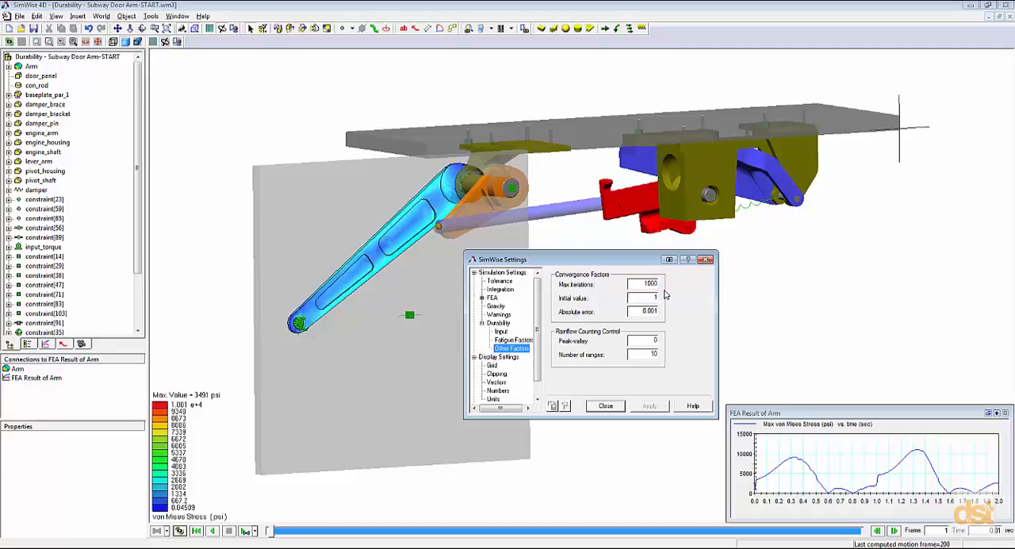
mouse_move(666, 294)
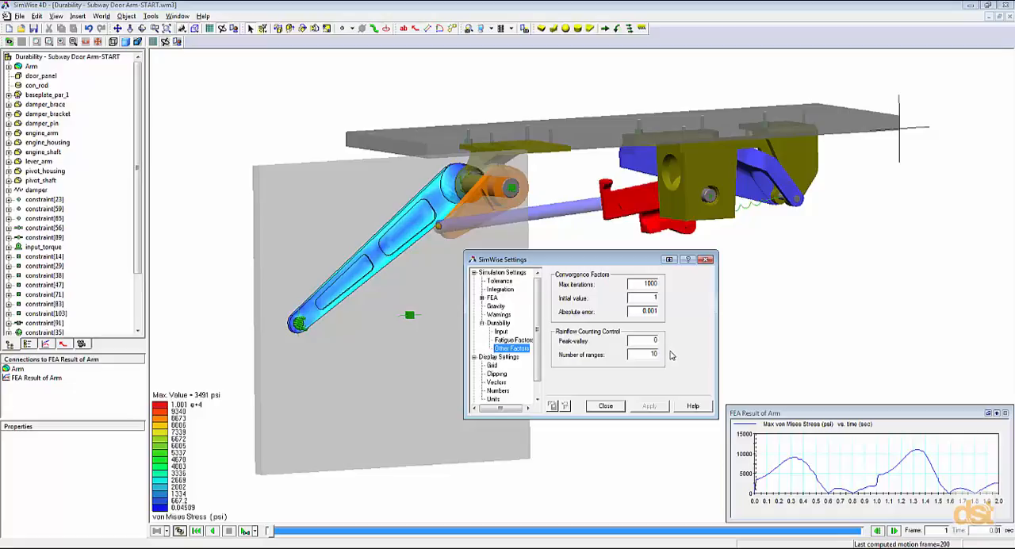
mouse_move(610, 383)
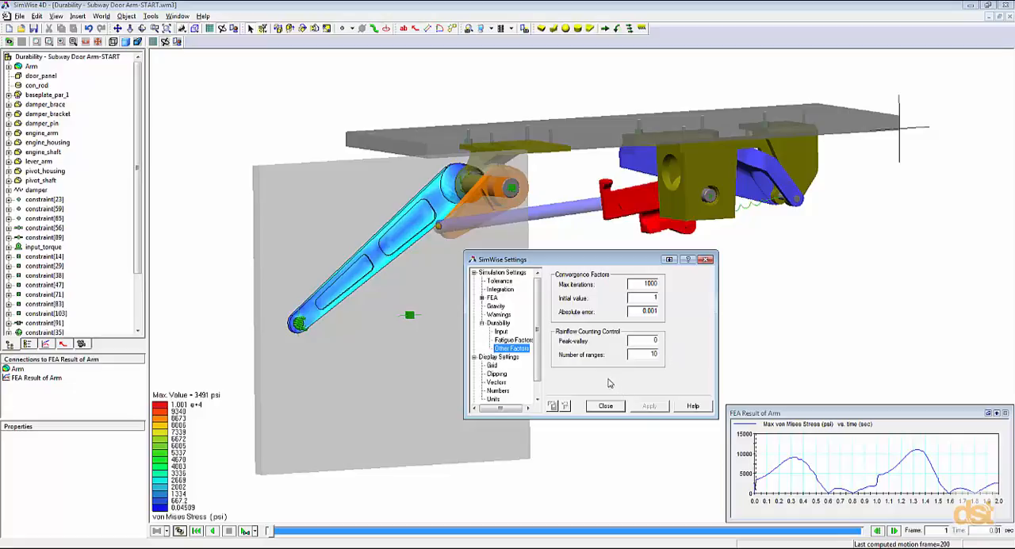
mouse_move(603, 385)
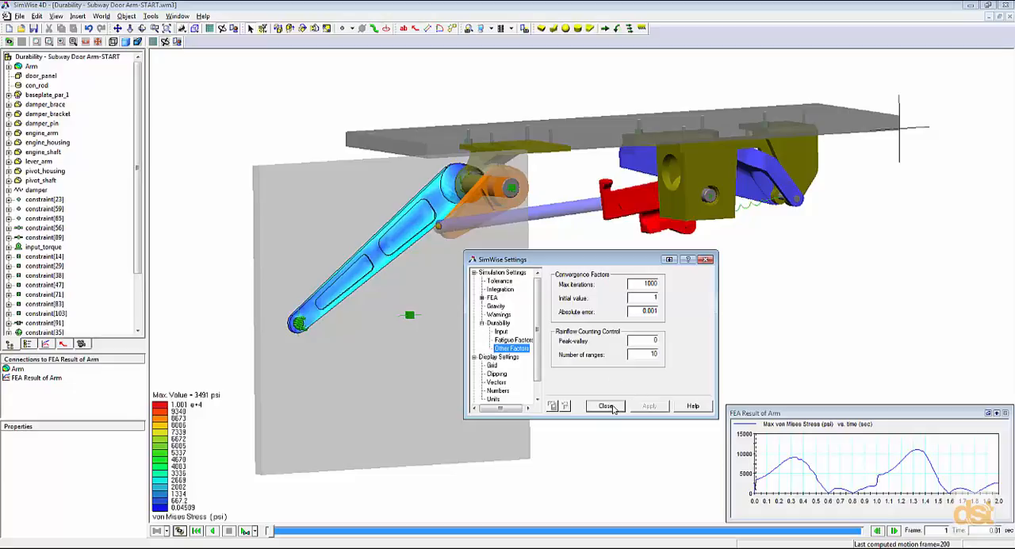
Close simulation settings, keeping Max iterations 1000 and 10 rainflow ranges.
left_click(605, 406)
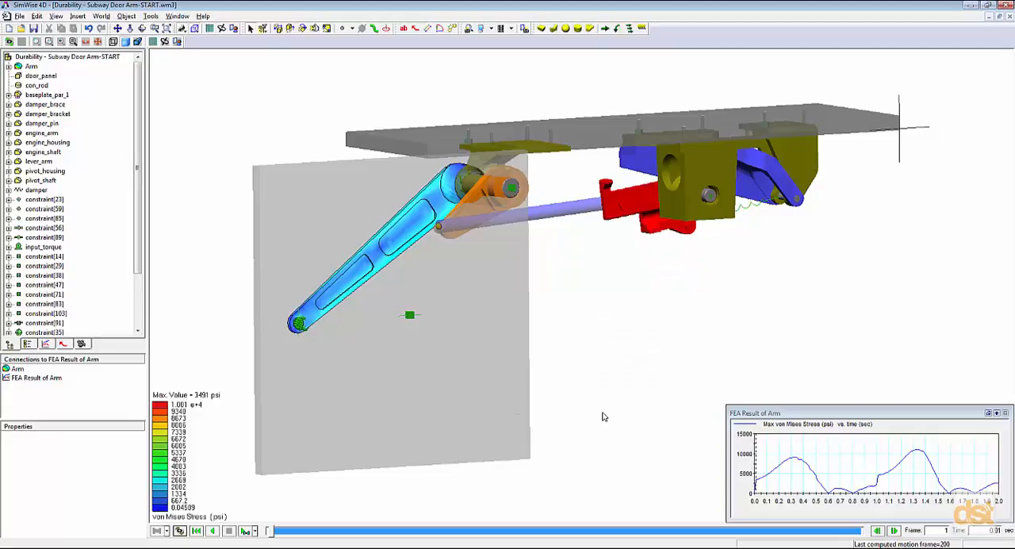
mouse_move(368, 498)
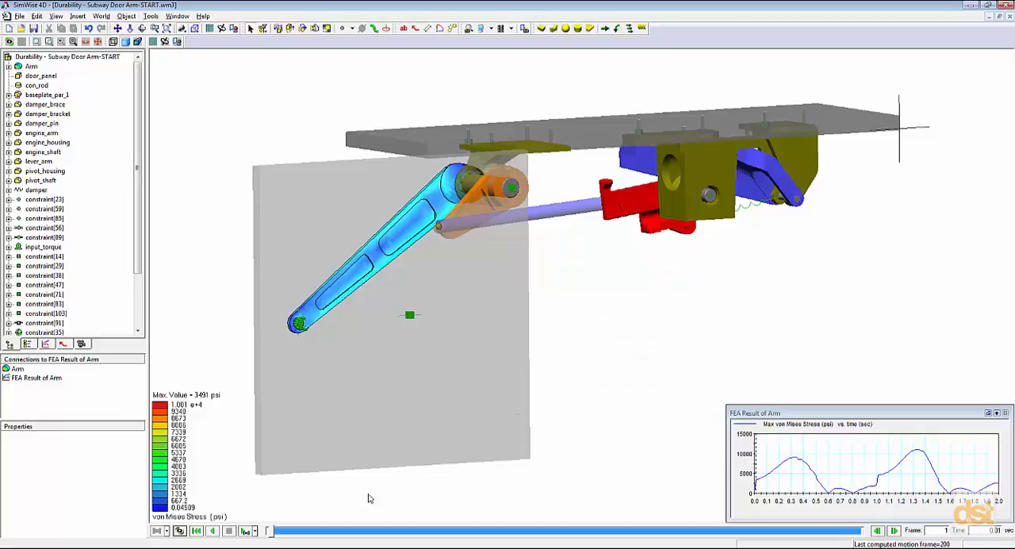
mouse_move(178, 543)
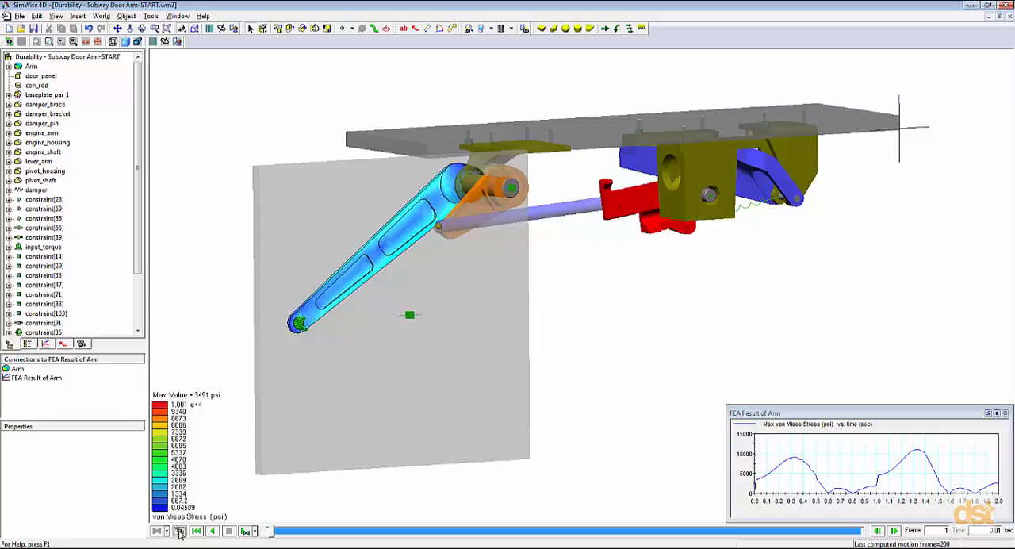
Solve durability for the Arm, producing a stress-life contour with minimum life 3.37e+6 cycles.
left_click(180, 531)
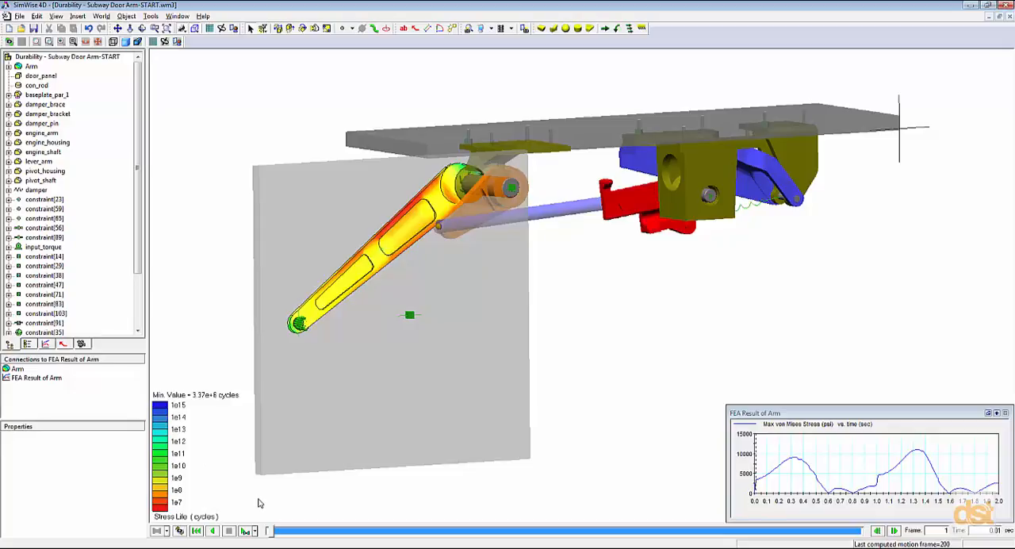
mouse_move(200, 411)
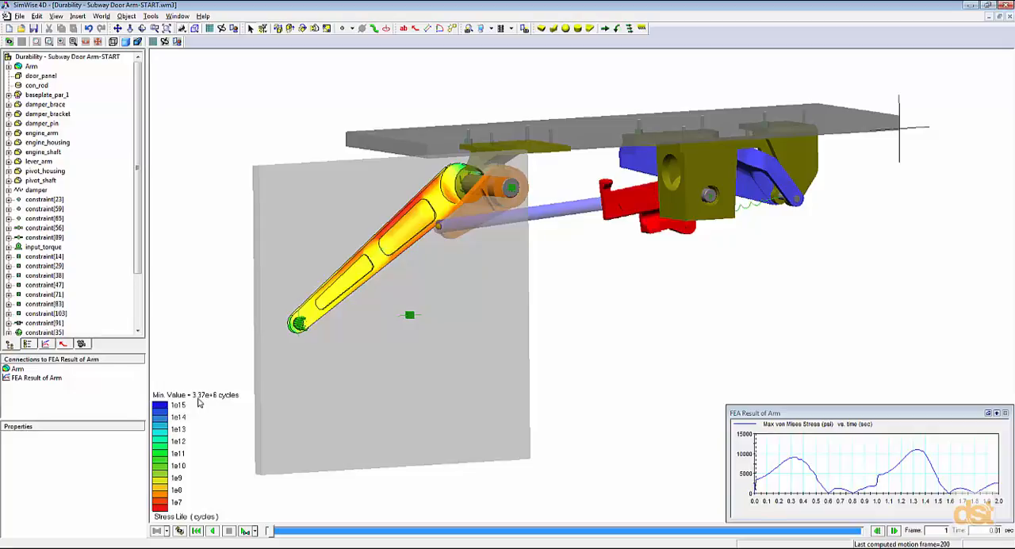
mouse_move(212, 423)
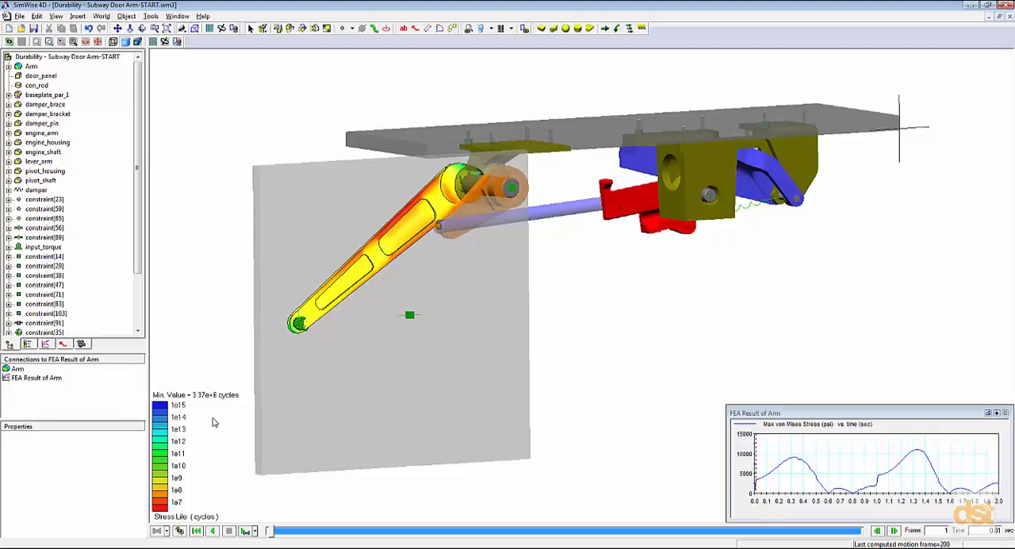
mouse_move(214, 424)
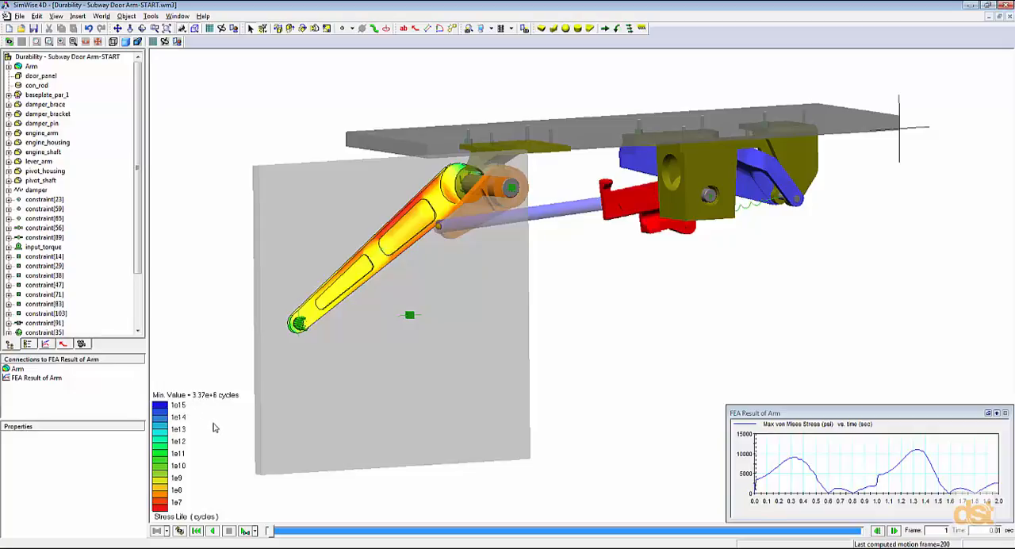